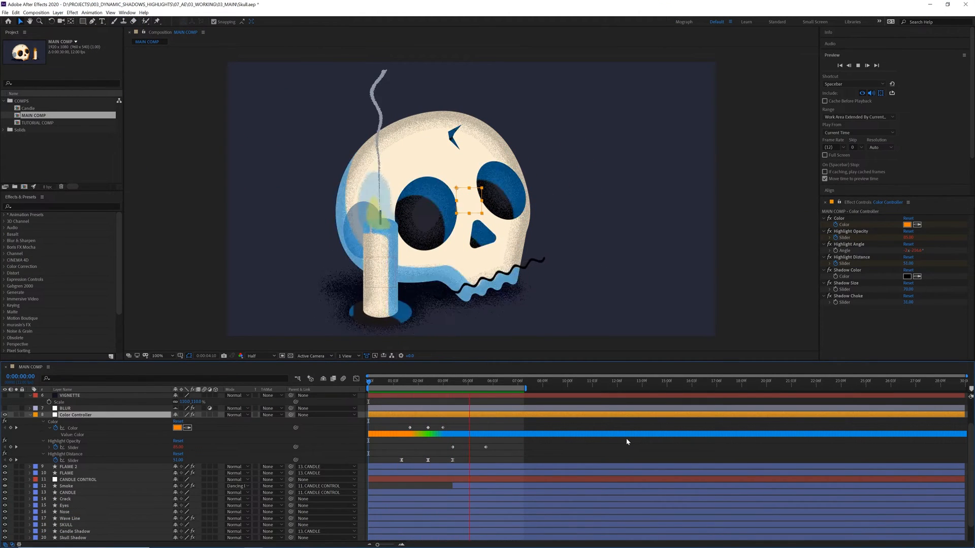
Step: Review the tutorial comp, selecting the Eyes and Candle layers to inspect them
click(420, 381)
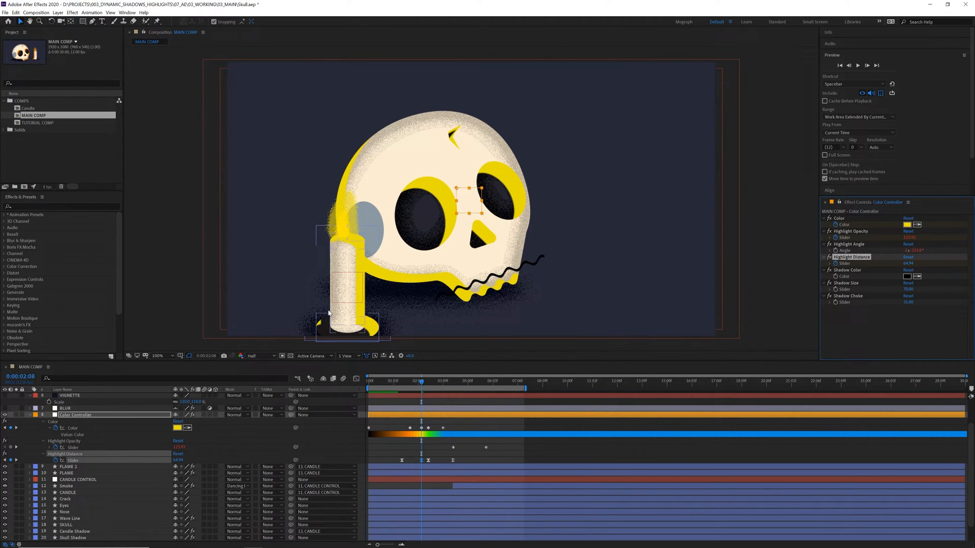
click(78, 480)
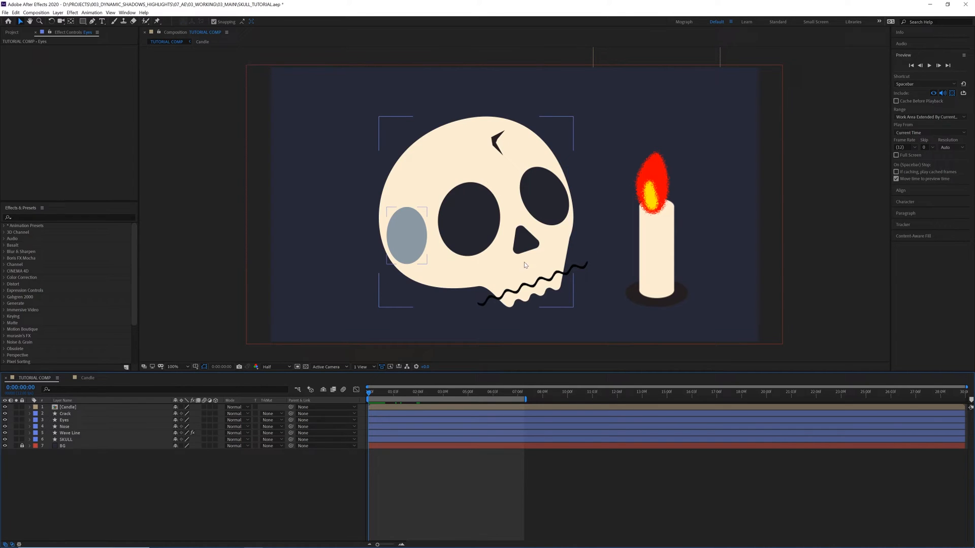
mouse_move(447, 154)
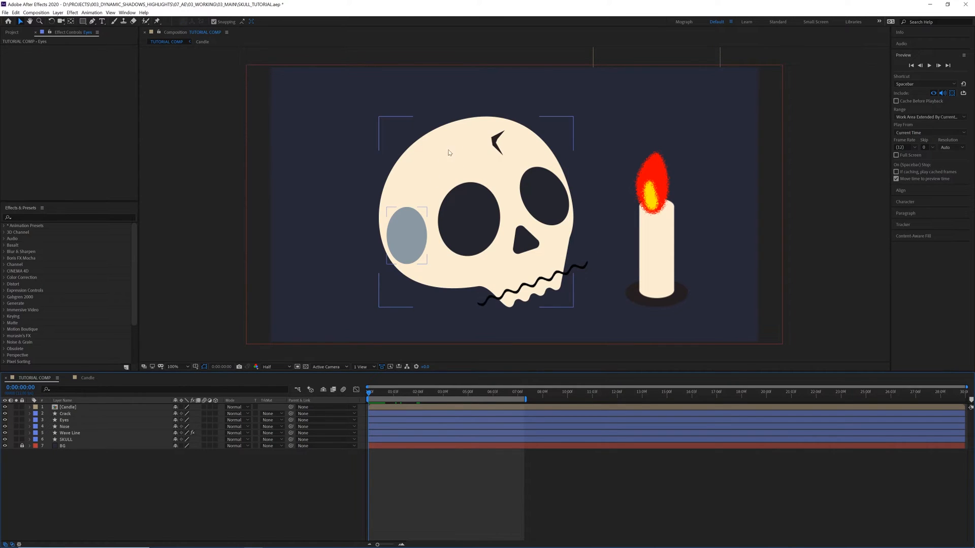
click(64, 419)
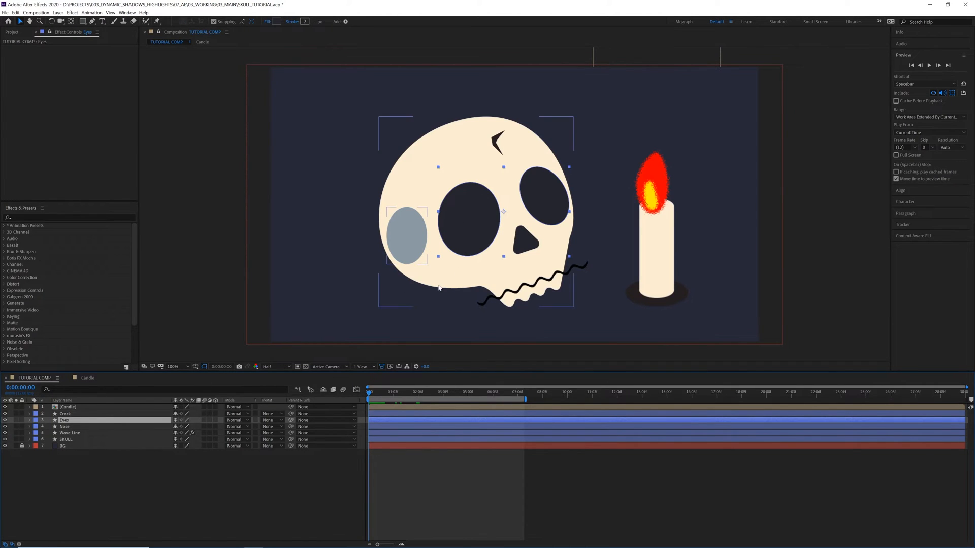
click(66, 440)
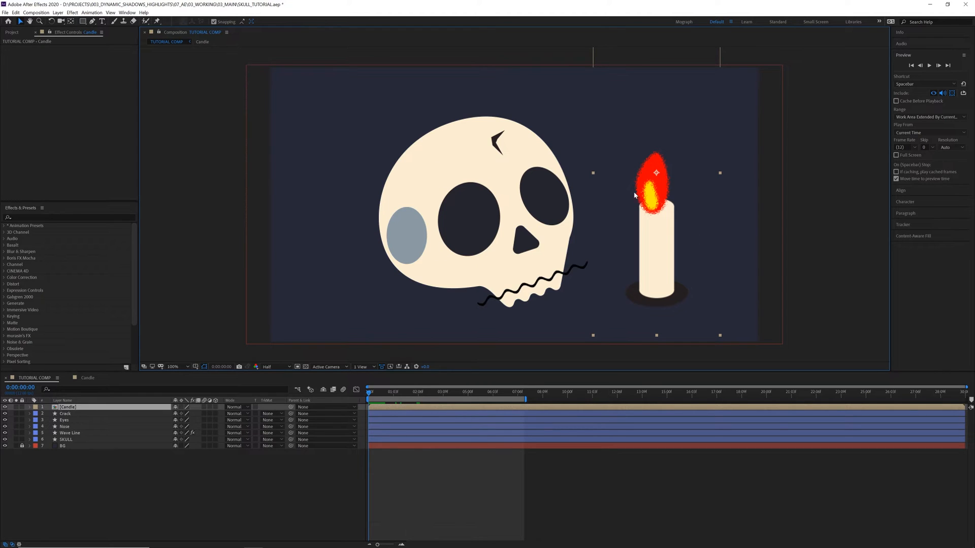
mouse_move(657, 175)
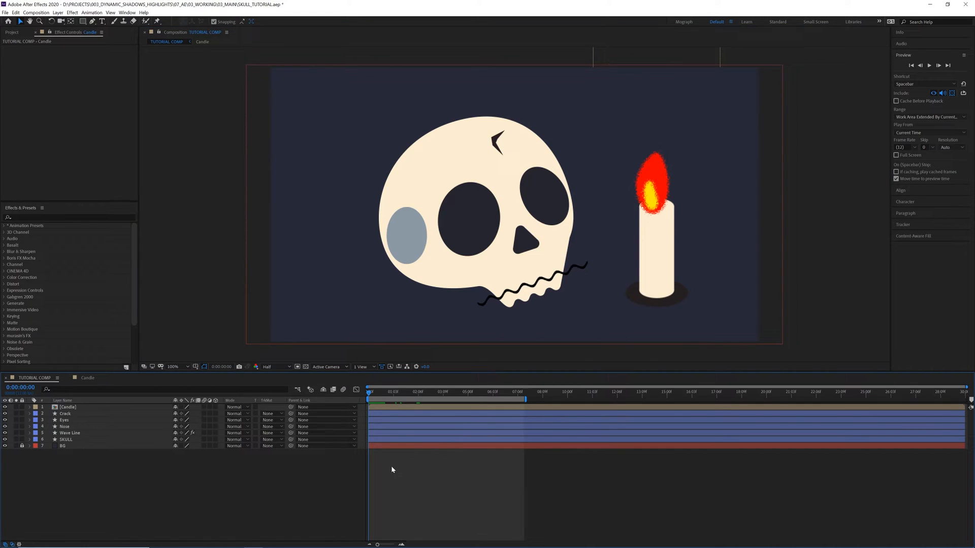
Step: Add a new null object at the top of the stack and rename it COLOR CONTROLLER
right_click(392, 469)
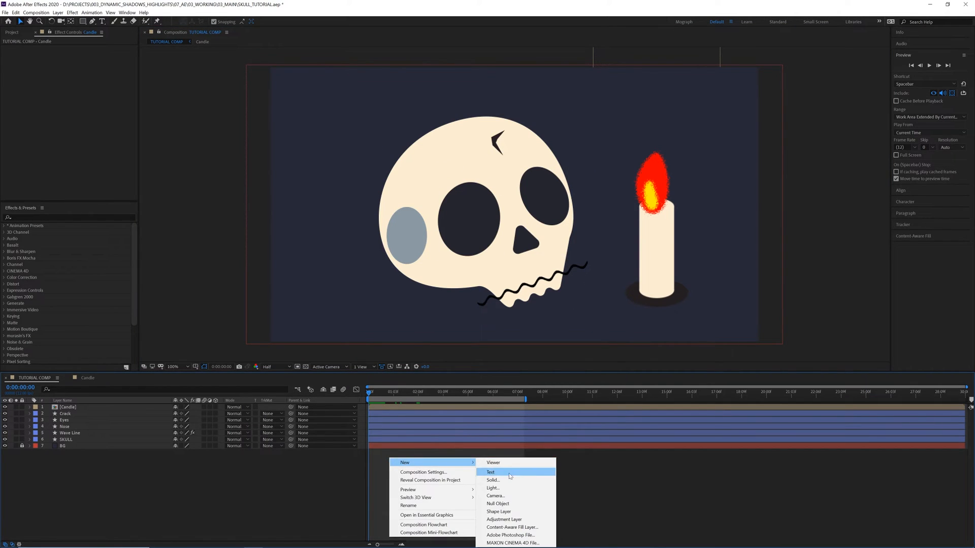
click(498, 504)
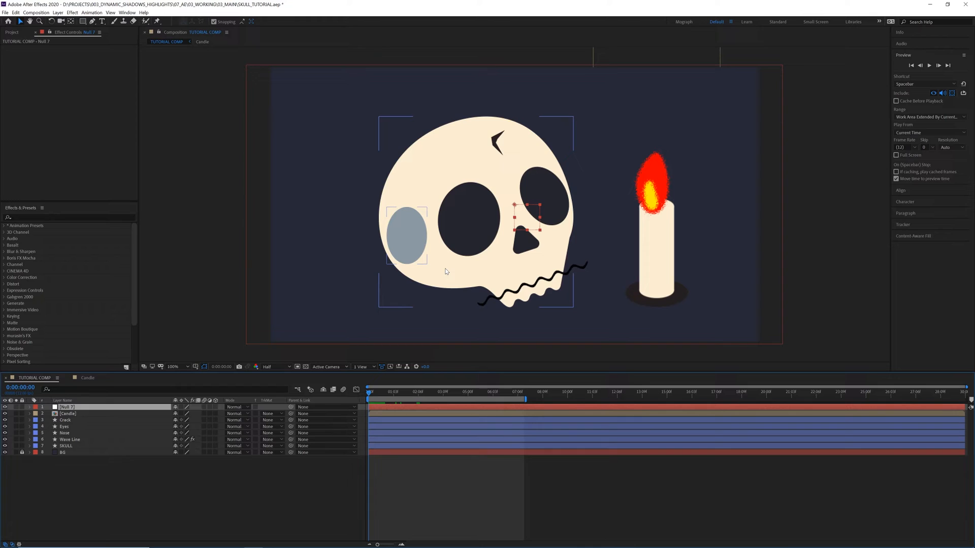
double_click(66, 408)
text(COLOR CONTROLLER)
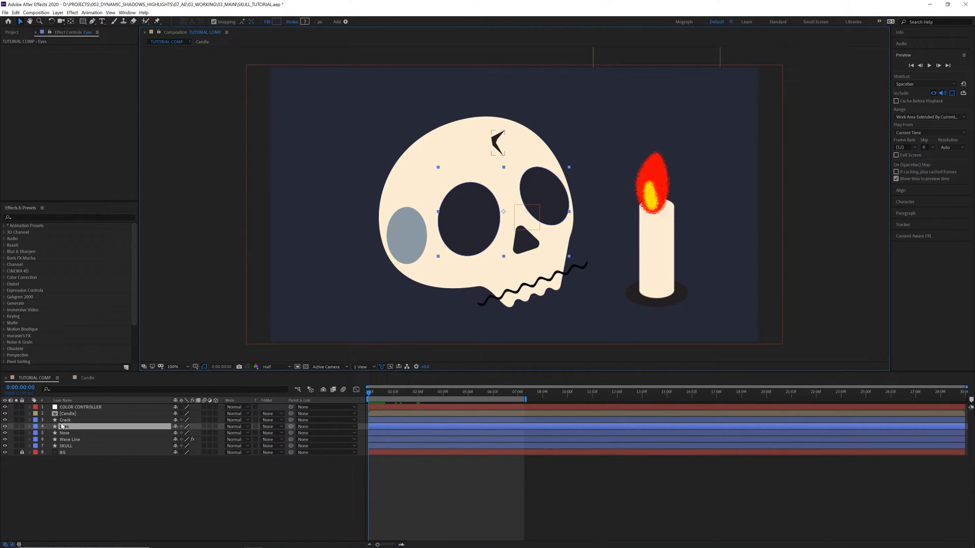
Step: Give the Eyes layer an Inner Shadow style in Normal blend mode with pure red FF0000 colour
right_click(64, 427)
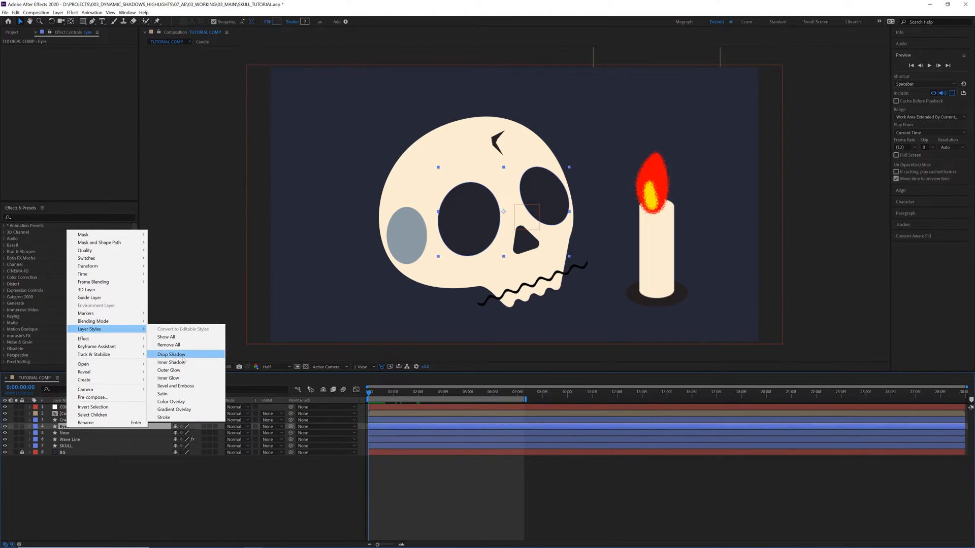
click(171, 363)
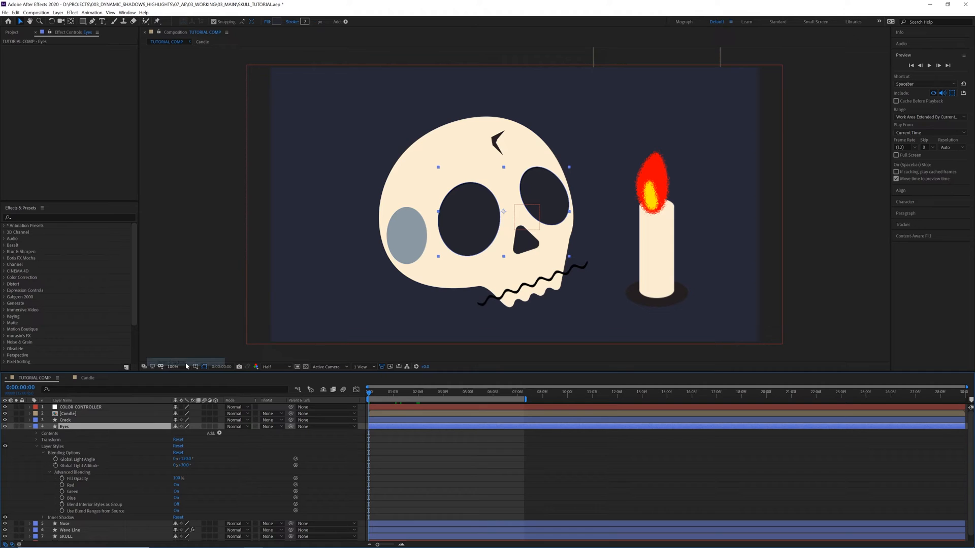
scroll(down, 3)
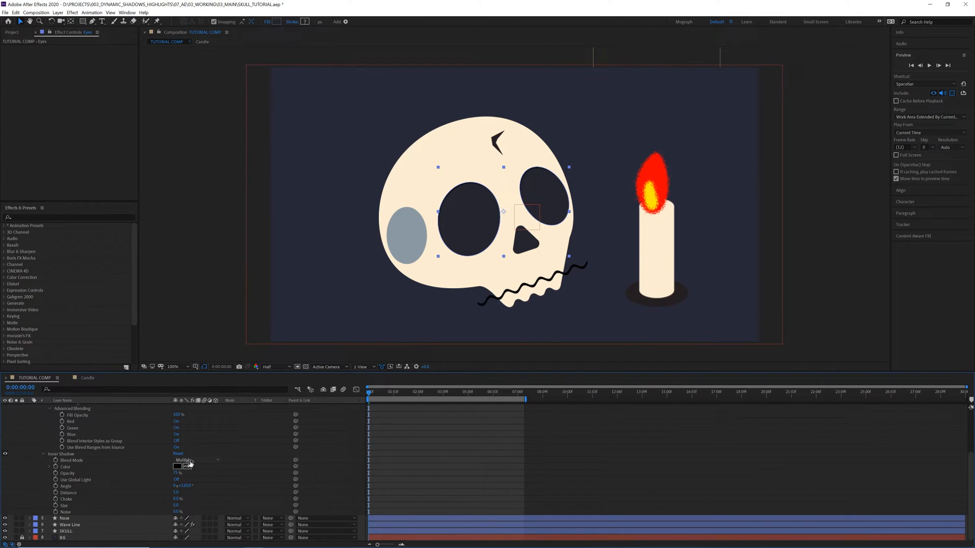
click(188, 460)
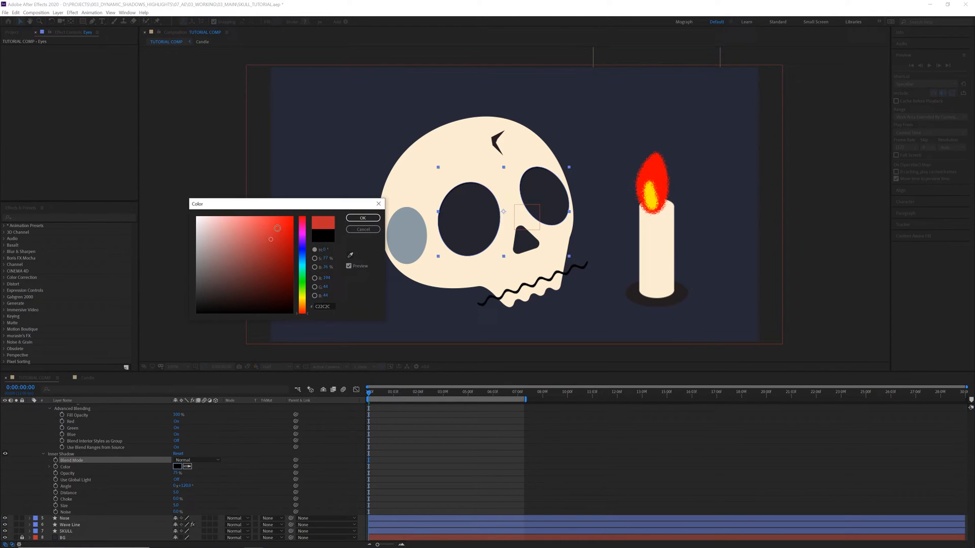
click(293, 217)
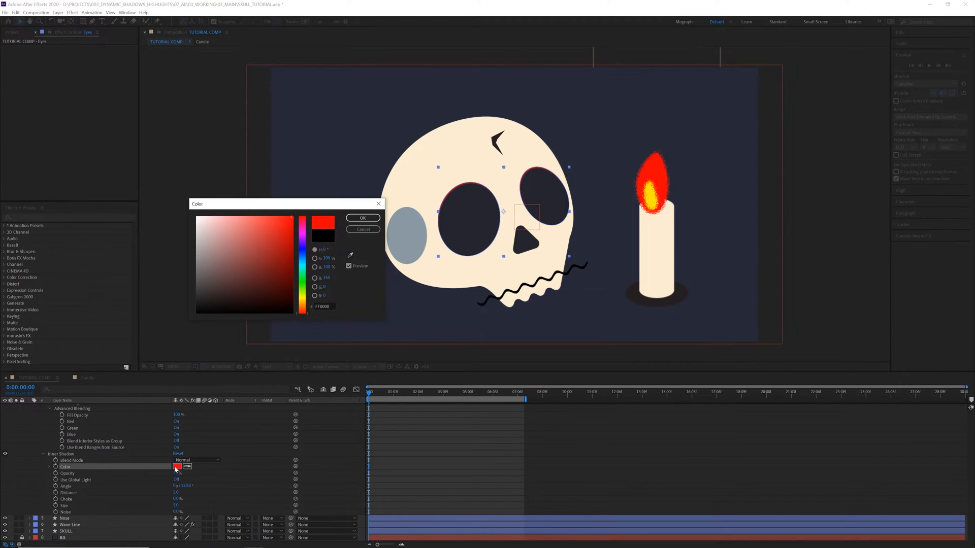
click(361, 218)
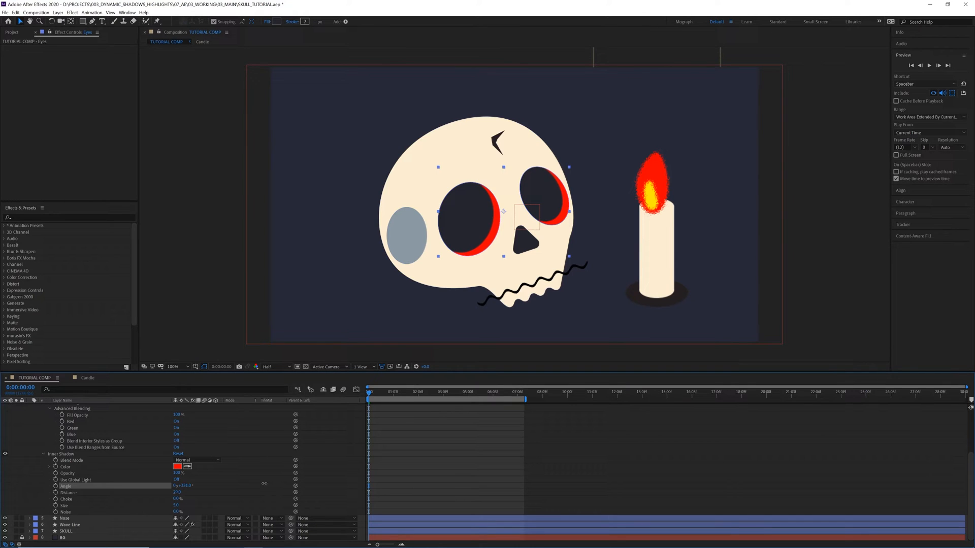
mouse_move(112, 463)
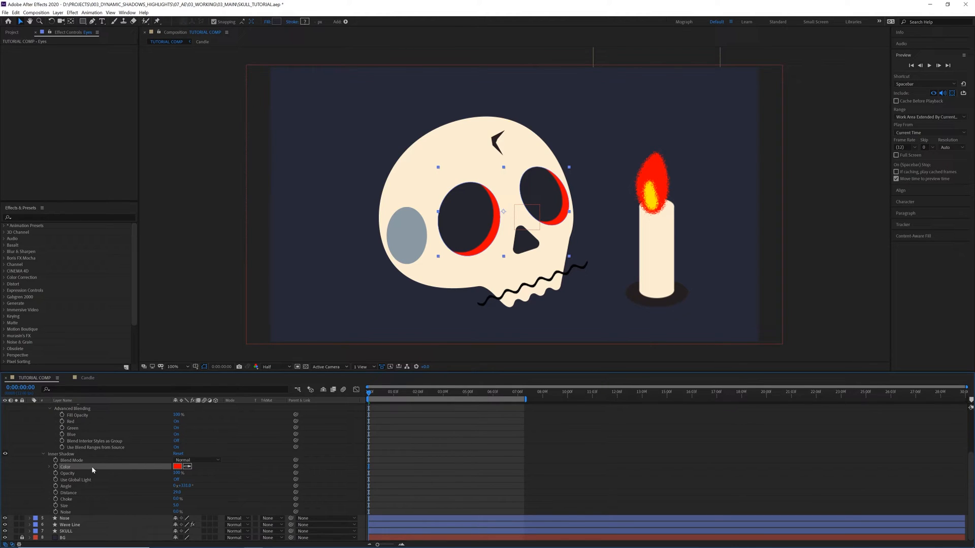
mouse_move(85, 485)
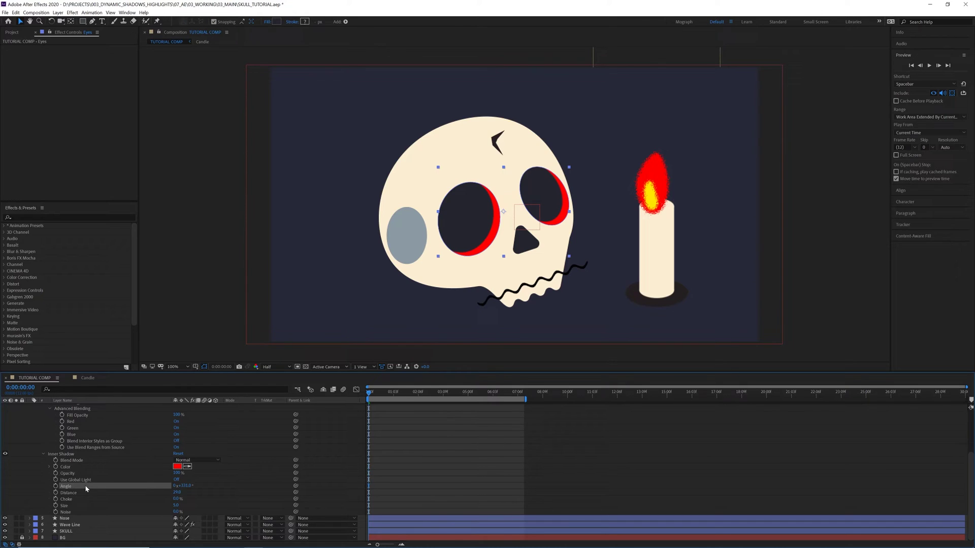
Step: Adjust the inner shadow's angle and distance so the red rim sits on the sockets' lower-left edge
click(68, 493)
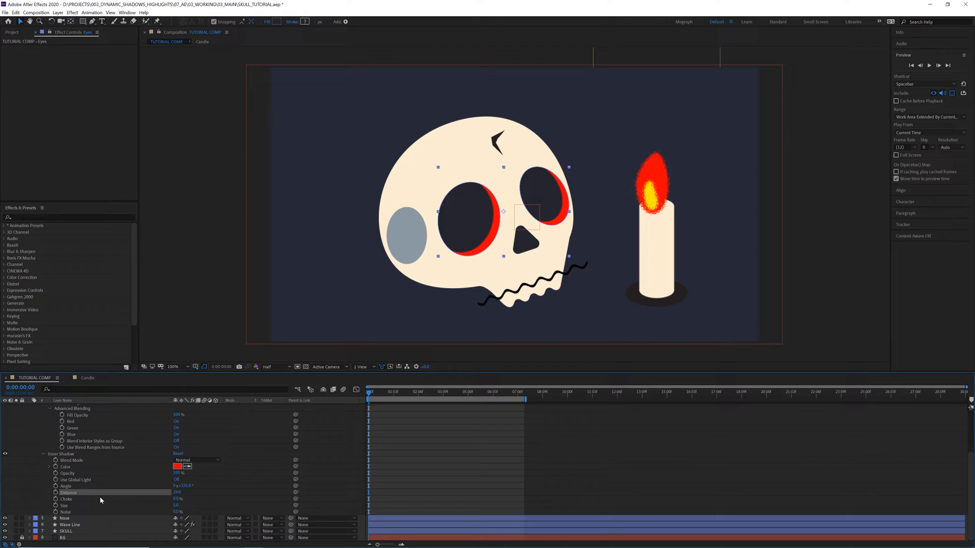
click(65, 486)
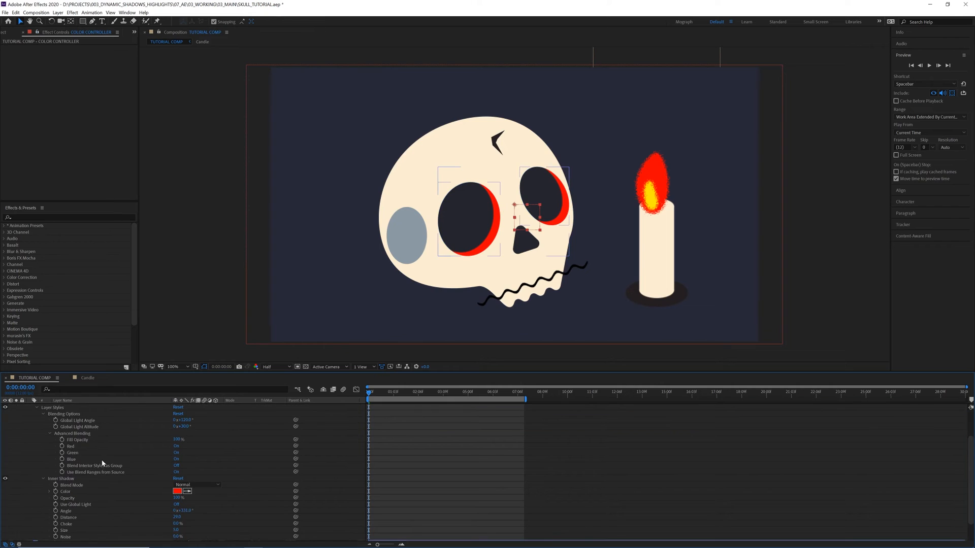
Step: Rename the controller's effects to Highlight Color, Highlight Opacity and Highlight Angle
scroll(down, 3)
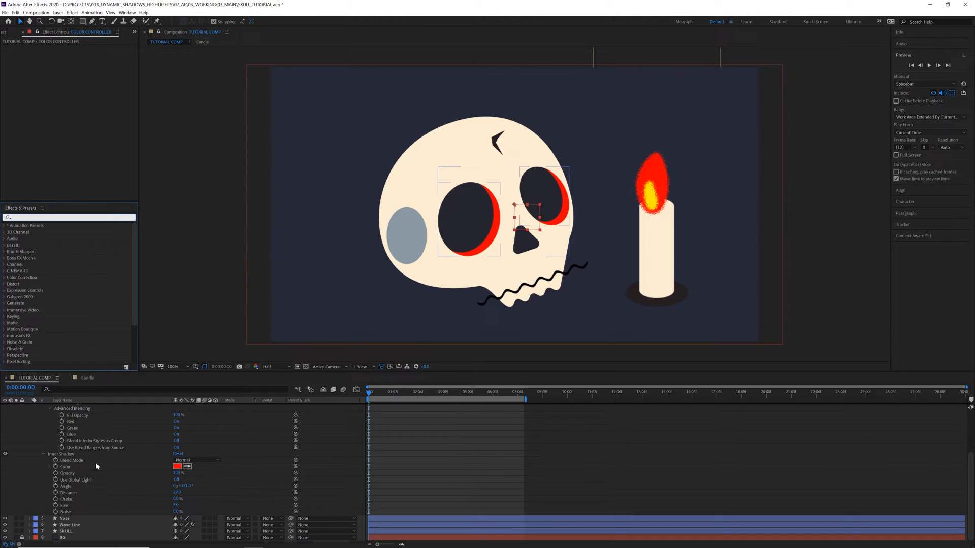
mouse_move(101, 468)
text(slider con)
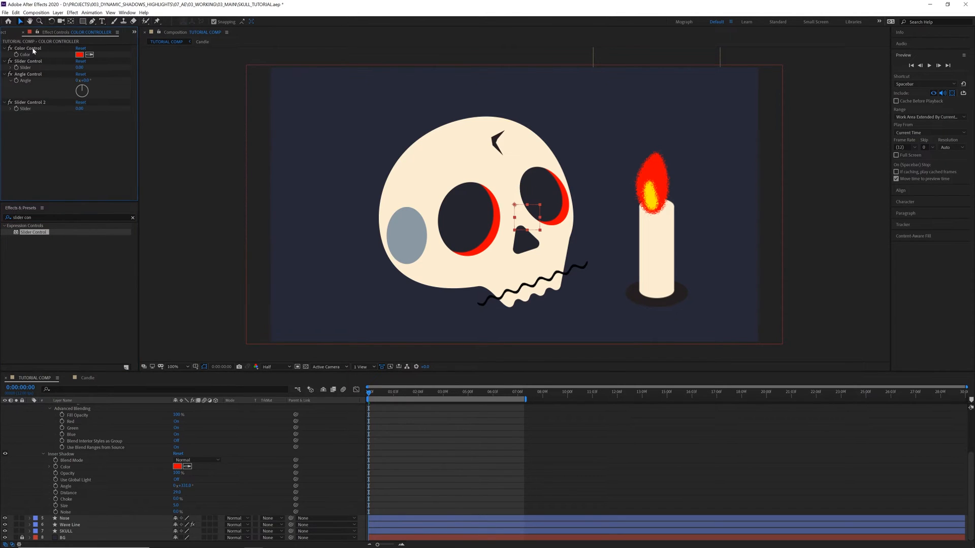
double_click(26, 48)
text(Highlight Color)
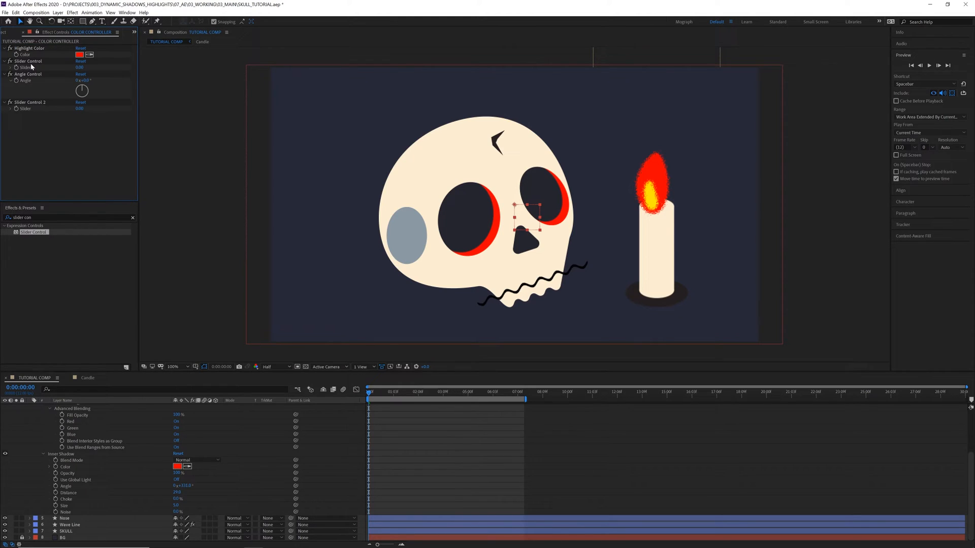
double_click(28, 61)
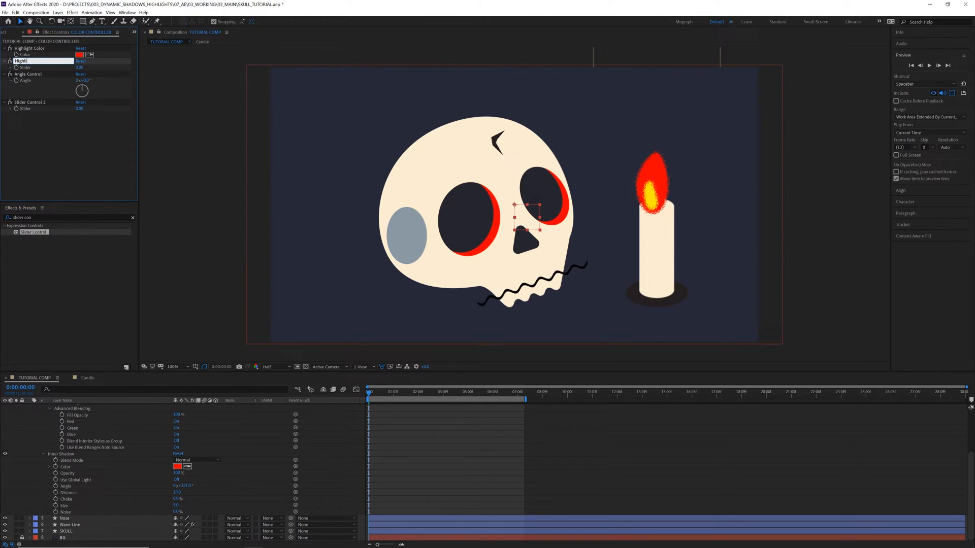
text(Highlight Opacity)
click(44, 74)
text(Highlight Angle)
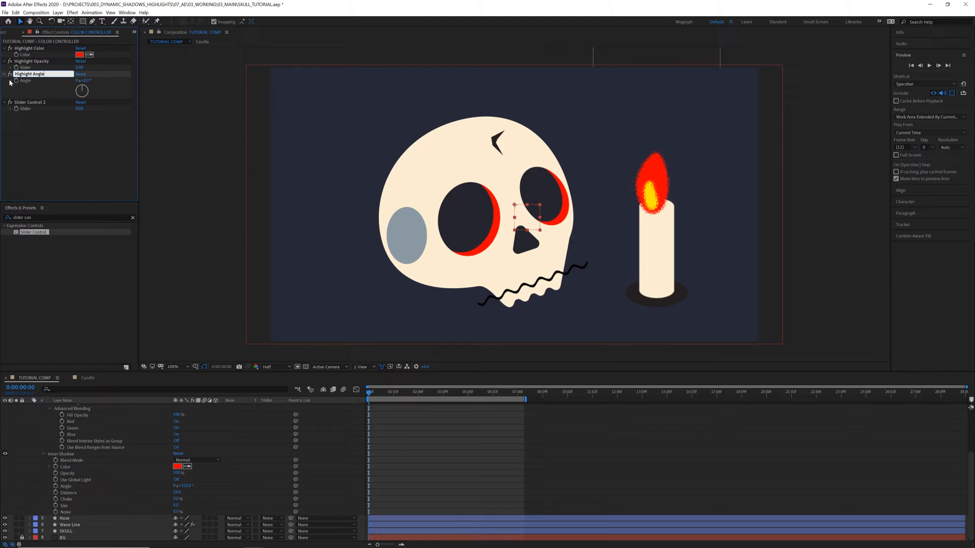
mouse_move(37, 81)
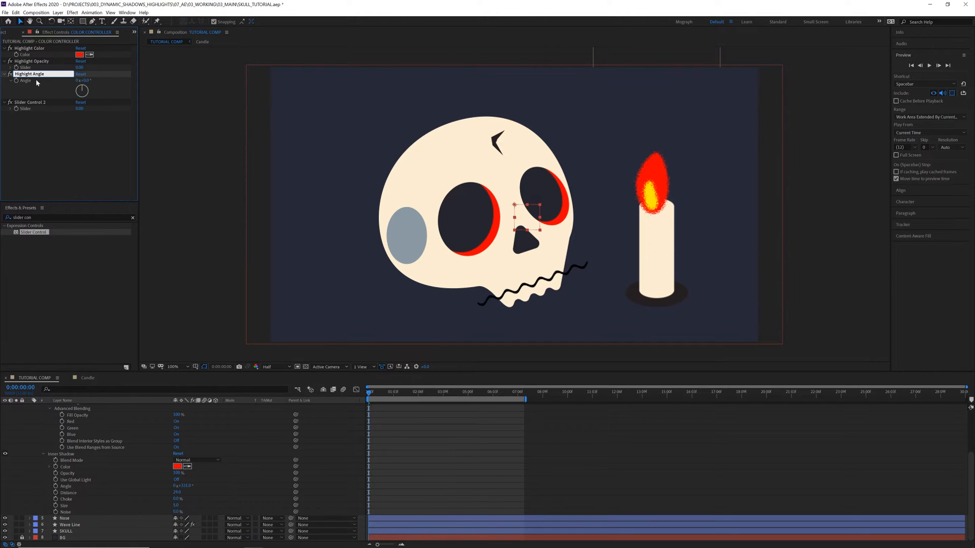
click(30, 102)
text(Highlight Distance)
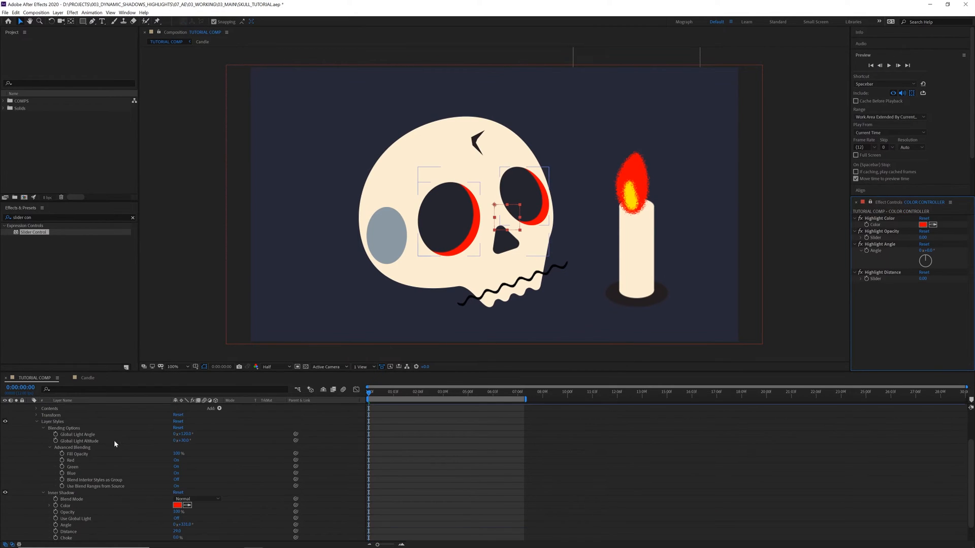
Step: Link the Eyes inner shadow colour to COLOR CONTROLLER's Highlight Color by pick-whip expression
scroll(down, 3)
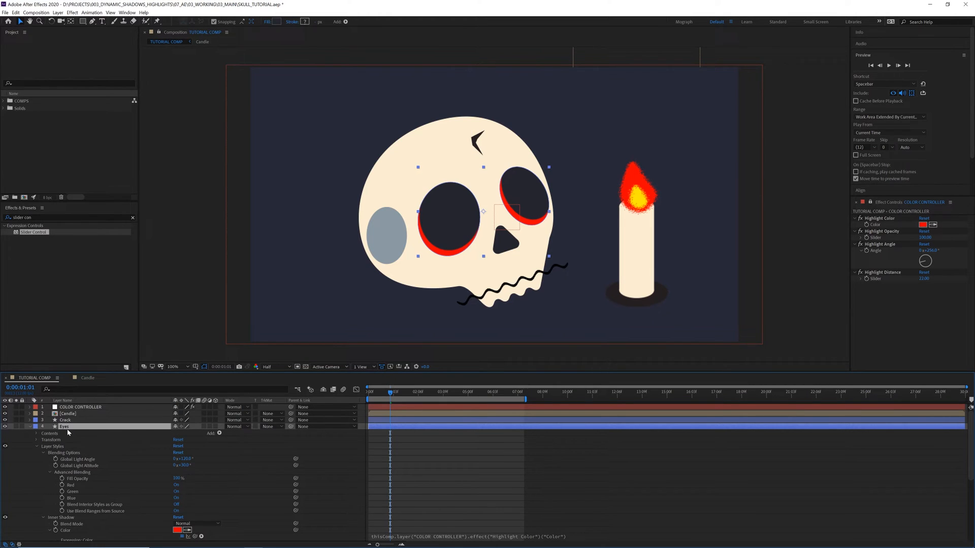
Step: Add an Inner Glow style to the Eyes layer and set its colour to black
right_click(65, 427)
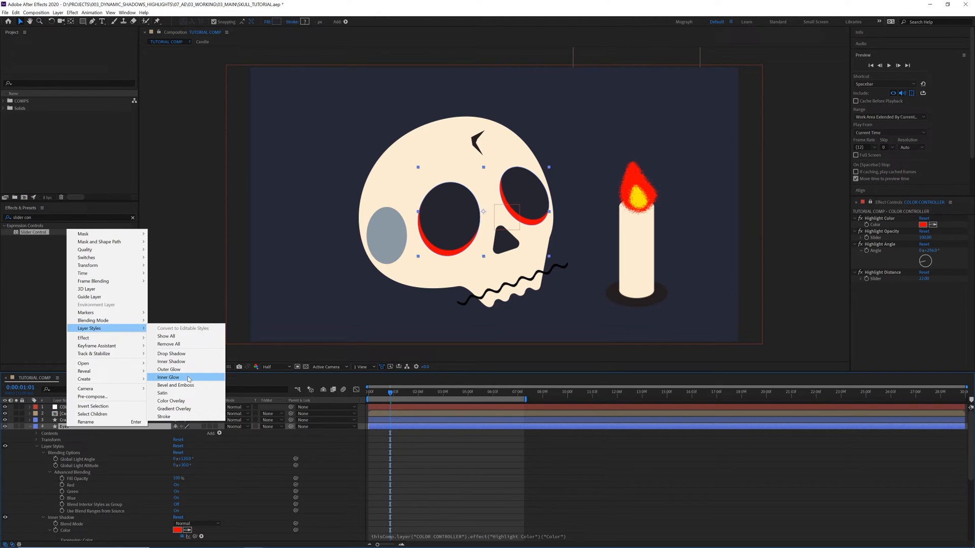
click(168, 377)
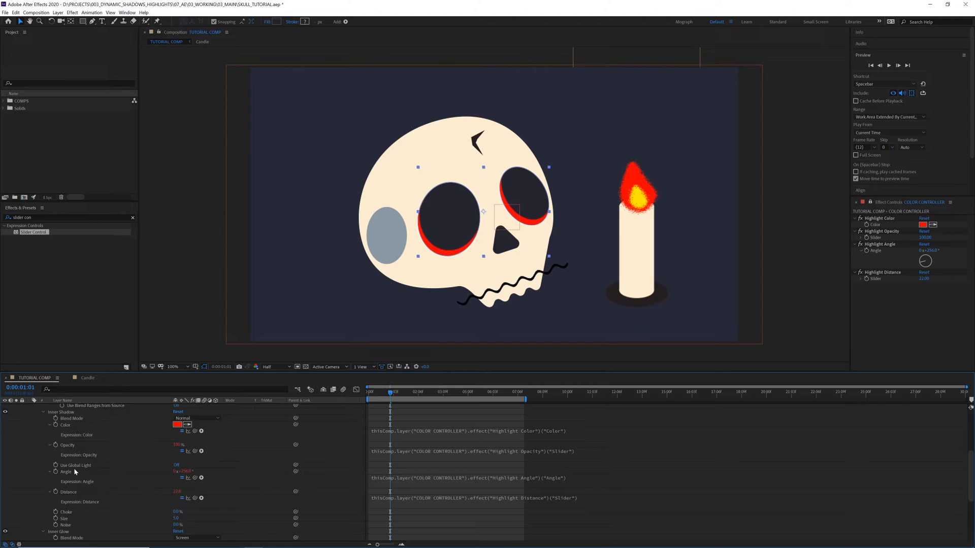
scroll(up, 3)
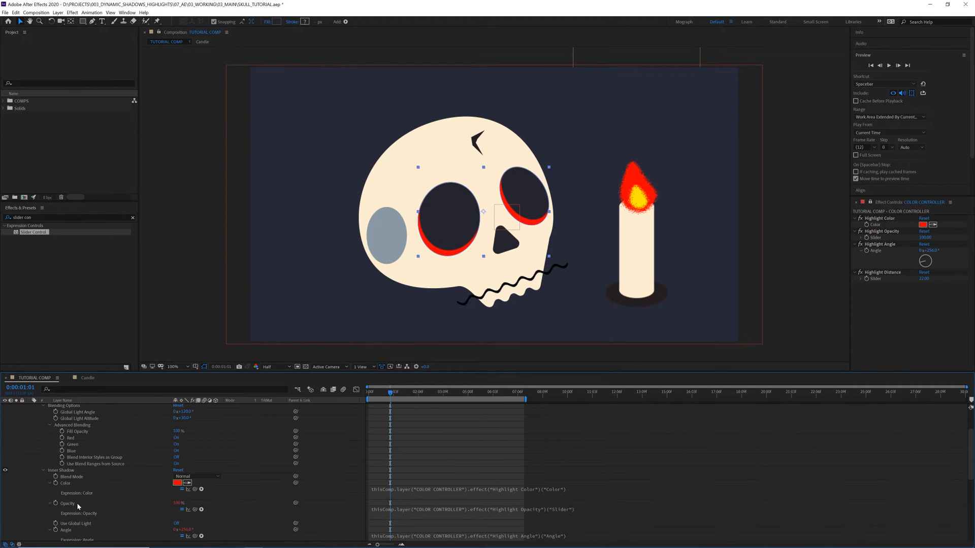
scroll(down, 3)
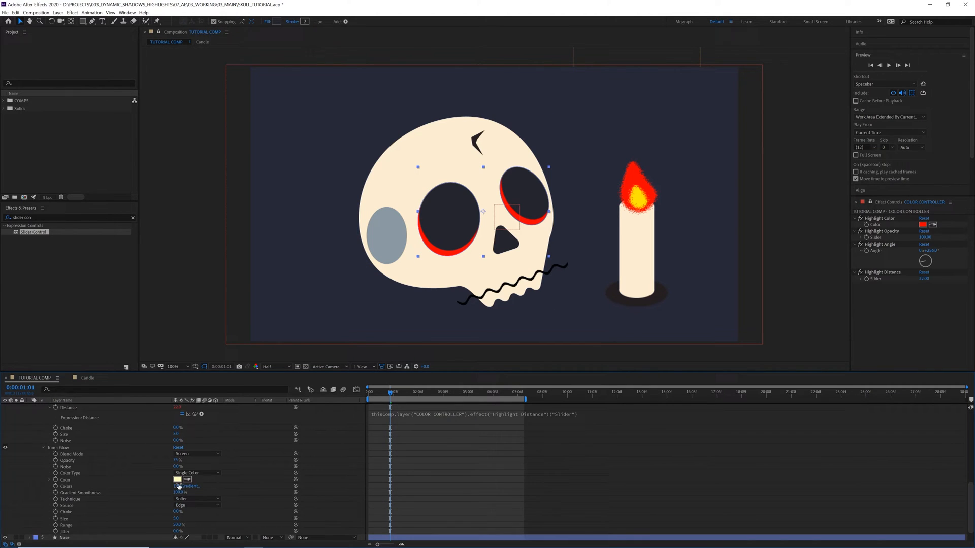
click(177, 480)
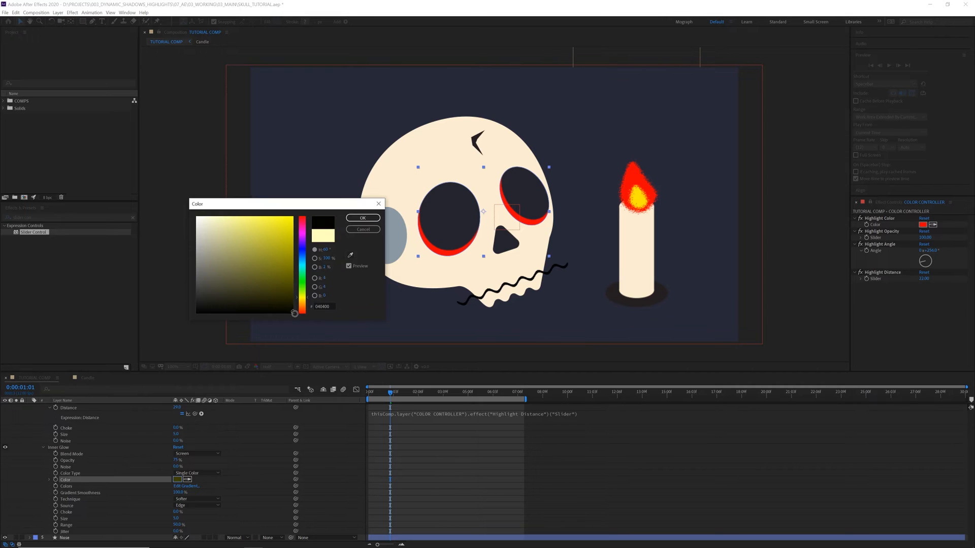
click(363, 217)
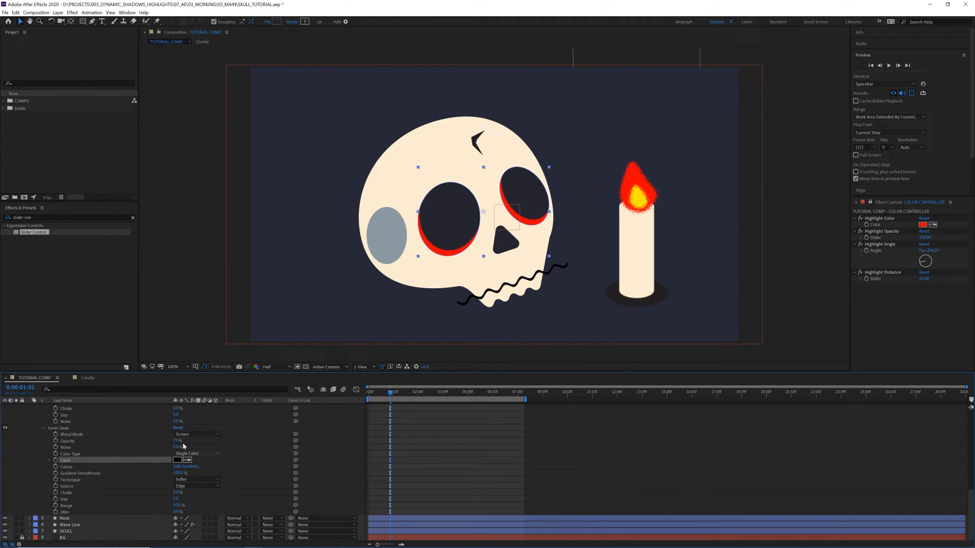
Step: Switch the inner glow to Dissolve blending at full opacity for a grainy dark texture
click(193, 433)
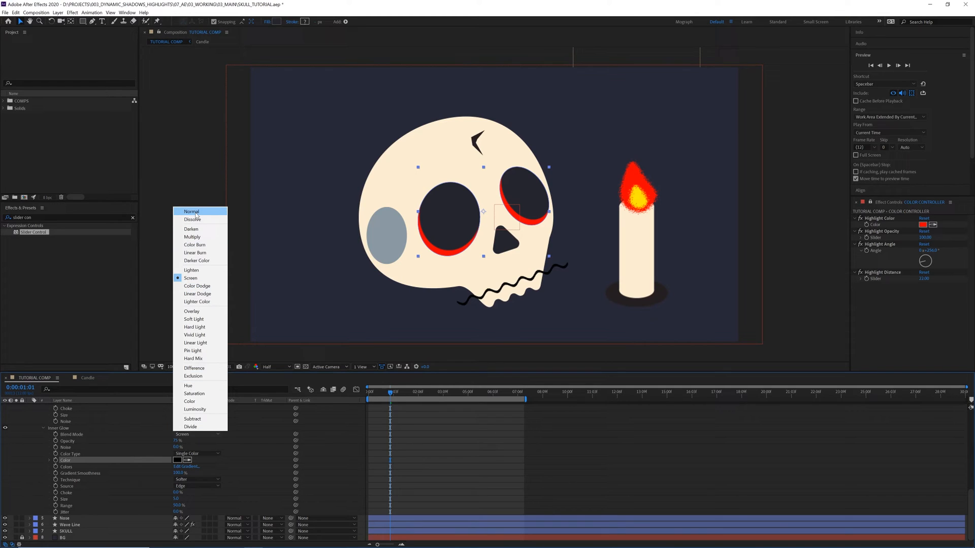
mouse_move(193, 219)
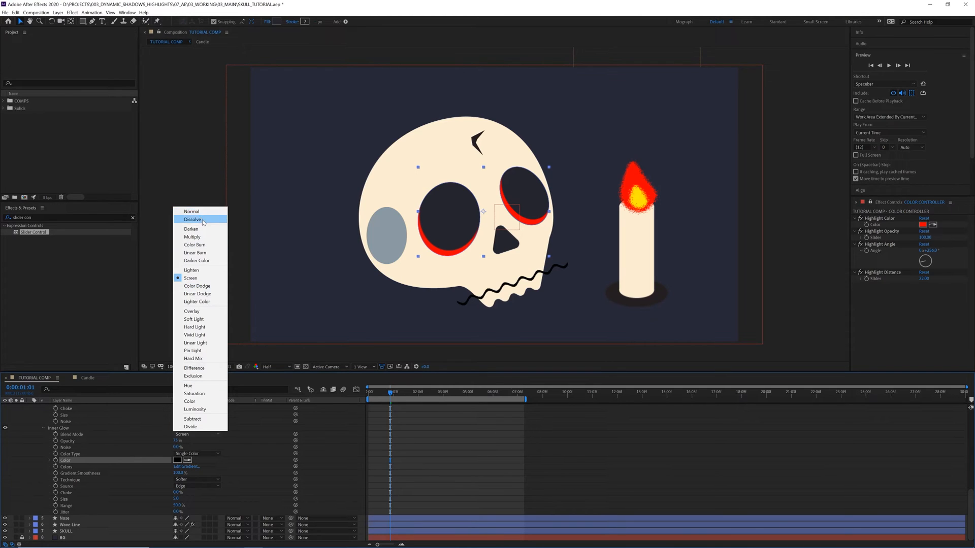
click(193, 219)
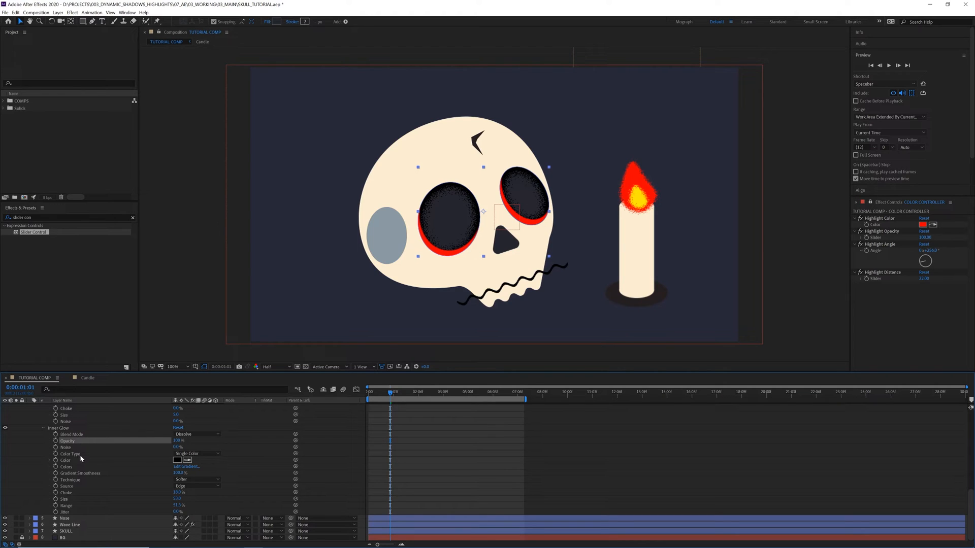
click(65, 460)
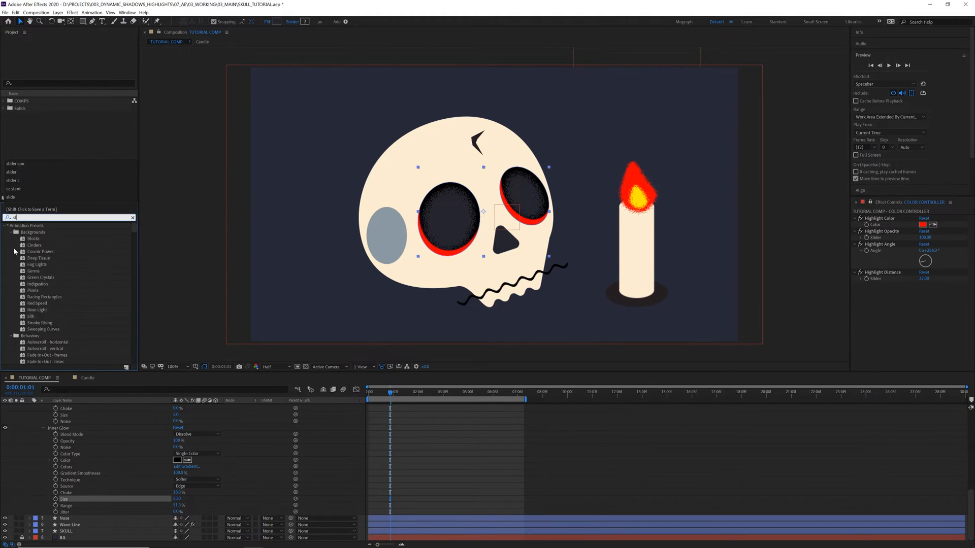
Step: Search Effects & Presets for Slider Control and Color Control and add them to COLOR CONTROLLER
text(slider con)
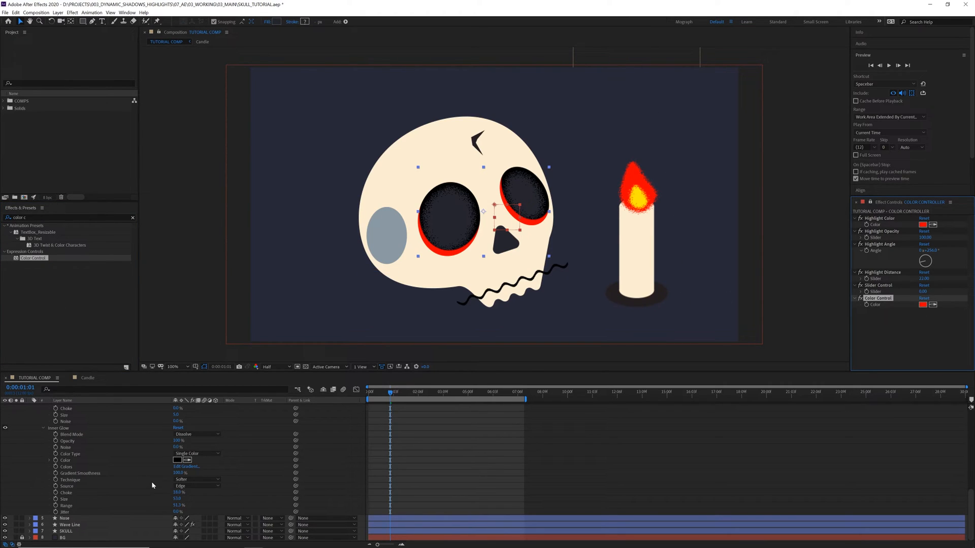
click(66, 493)
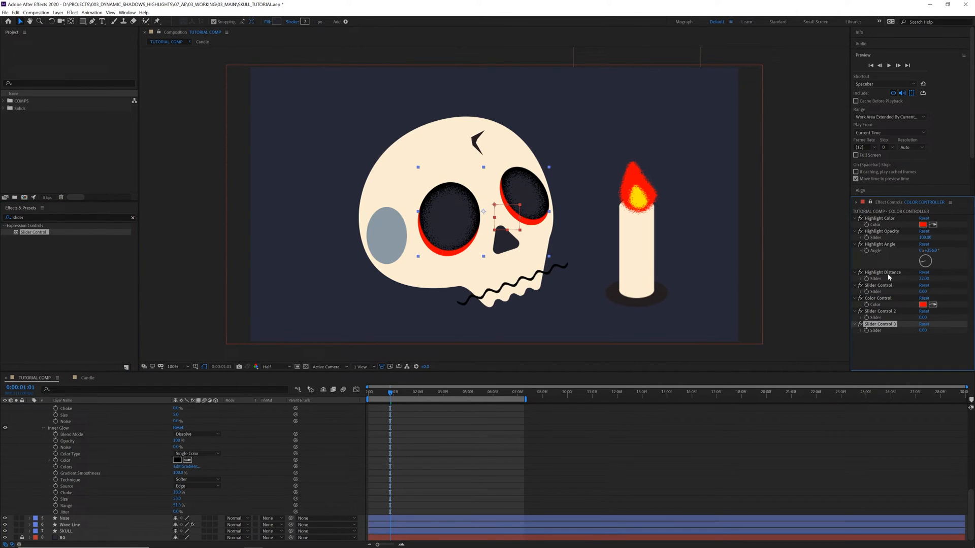
click(877, 284)
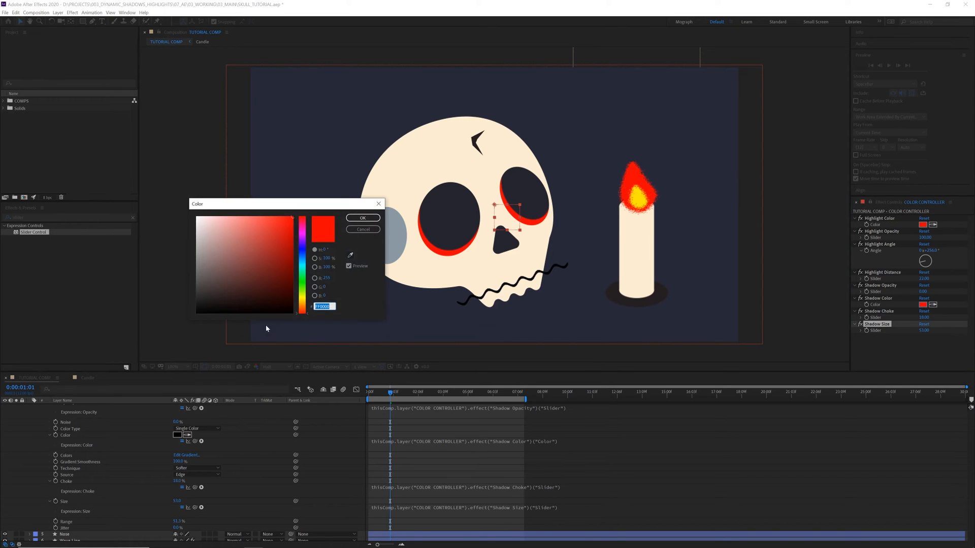
Step: Set Shadow Color to black, then test another Shadow Color value and cancel it
click(362, 218)
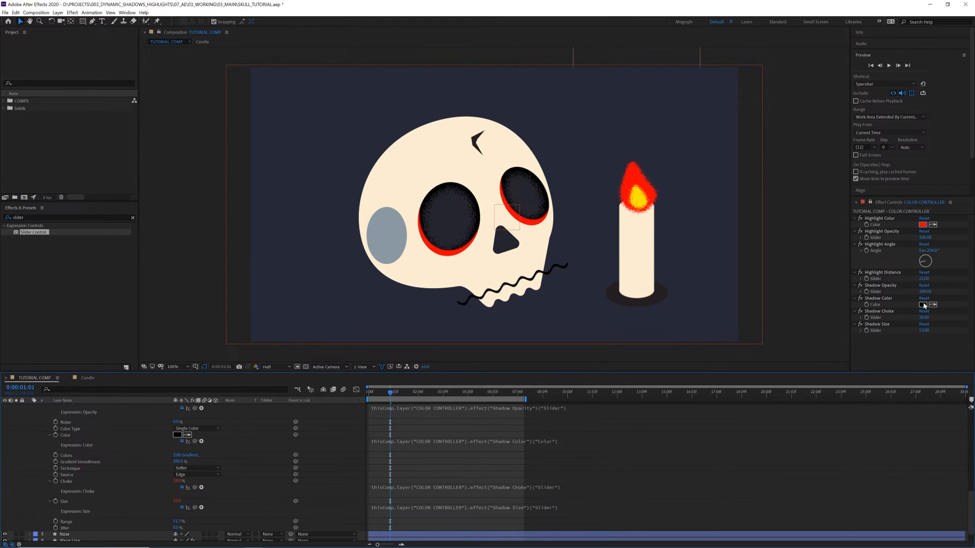
click(926, 305)
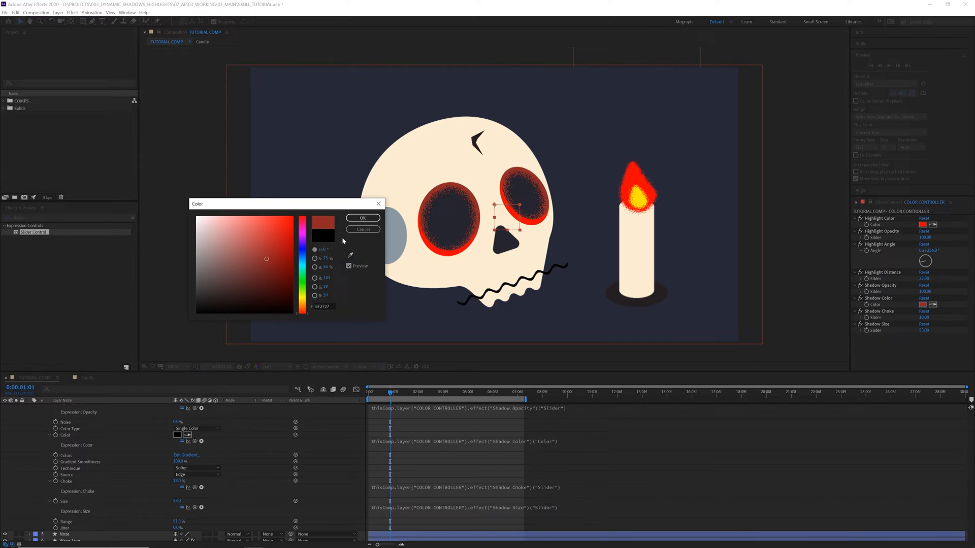
click(363, 217)
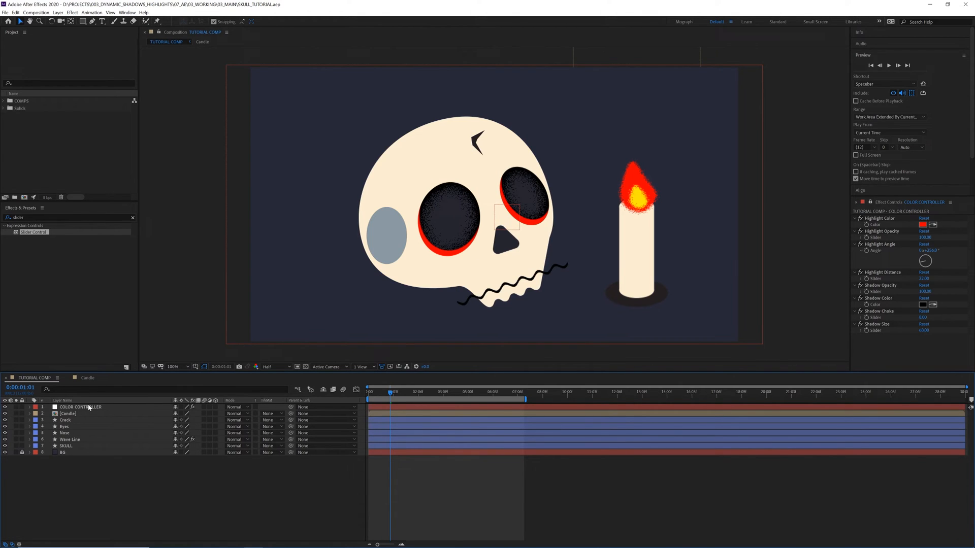
Step: Copy the Noise layer's layer styles and paste them onto the SKULL layer
click(65, 426)
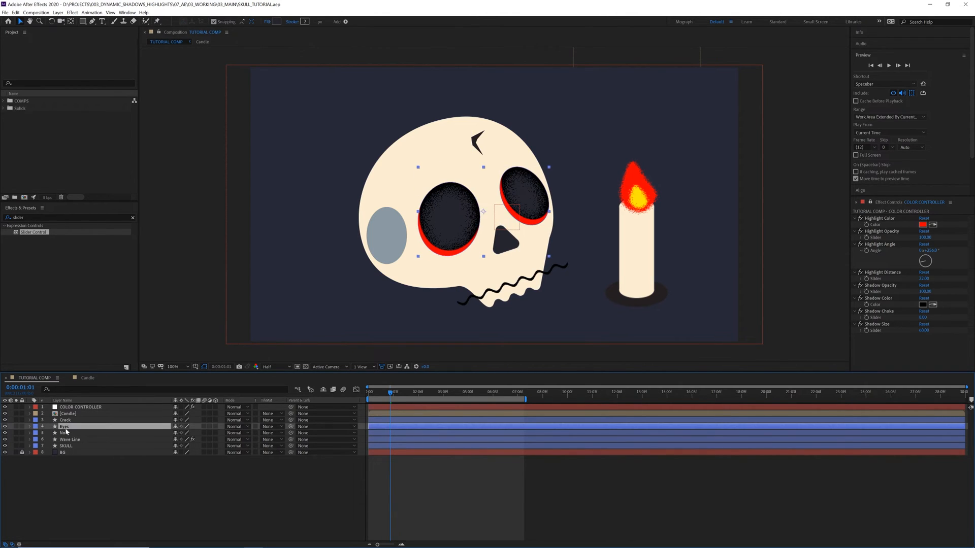
click(37, 426)
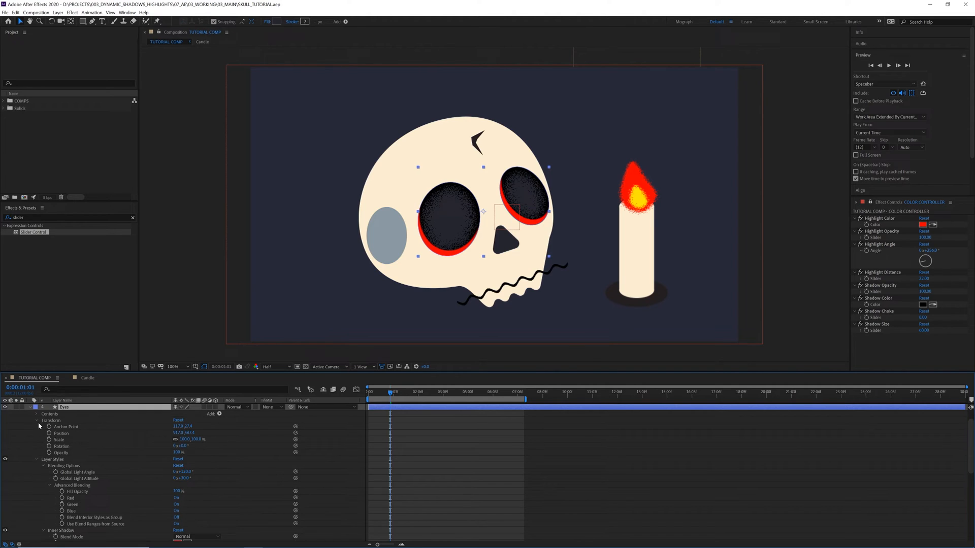
right_click(84, 454)
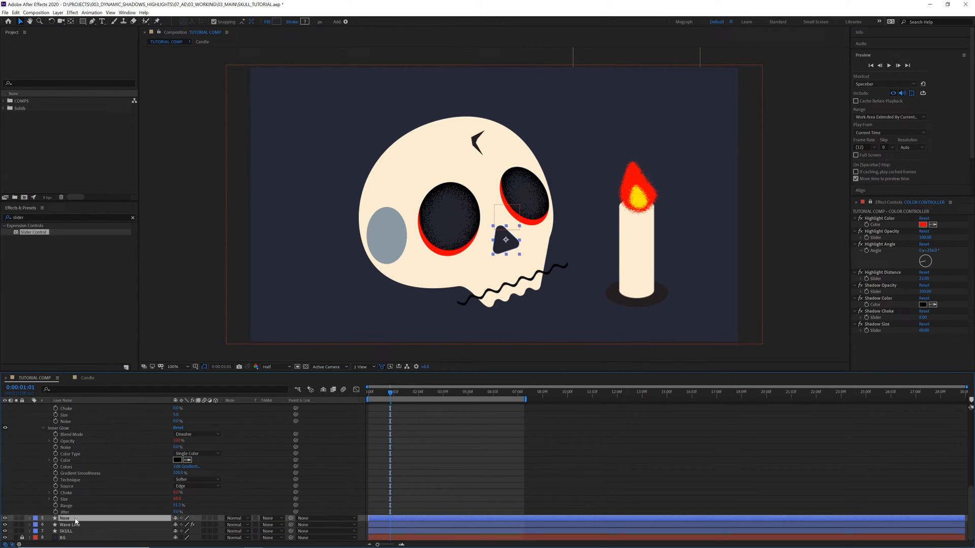
click(70, 524)
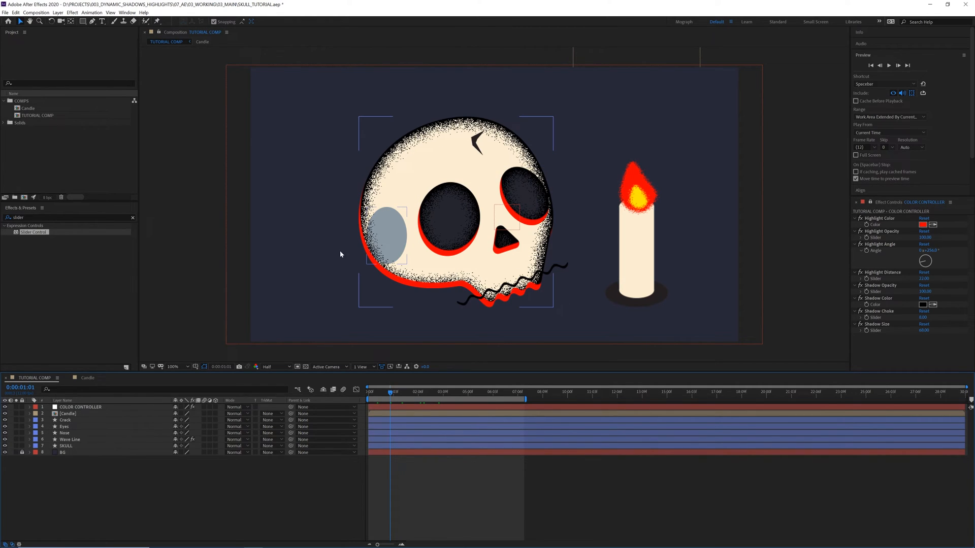
click(65, 446)
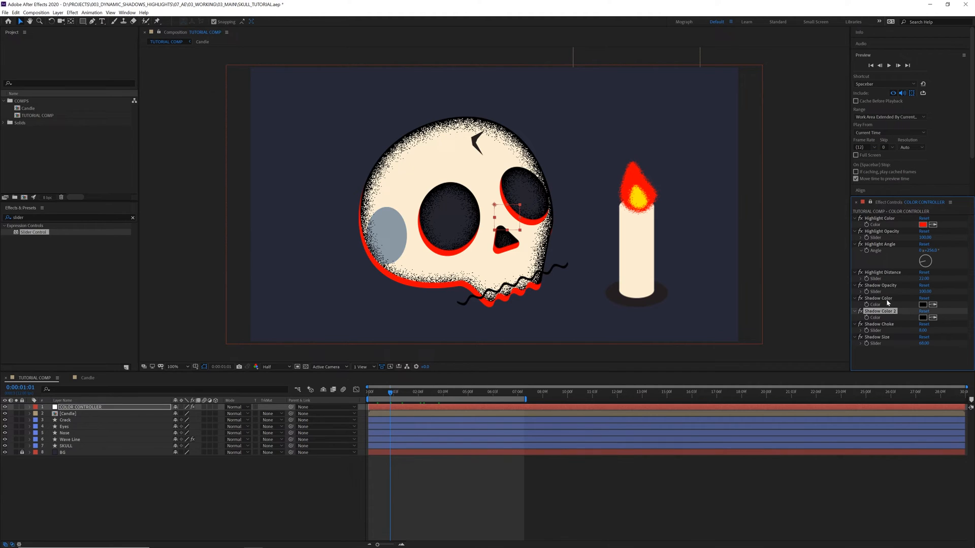
Step: Rename the duplicated control Shadow Color 2 and set it to a cream colour
click(932, 317)
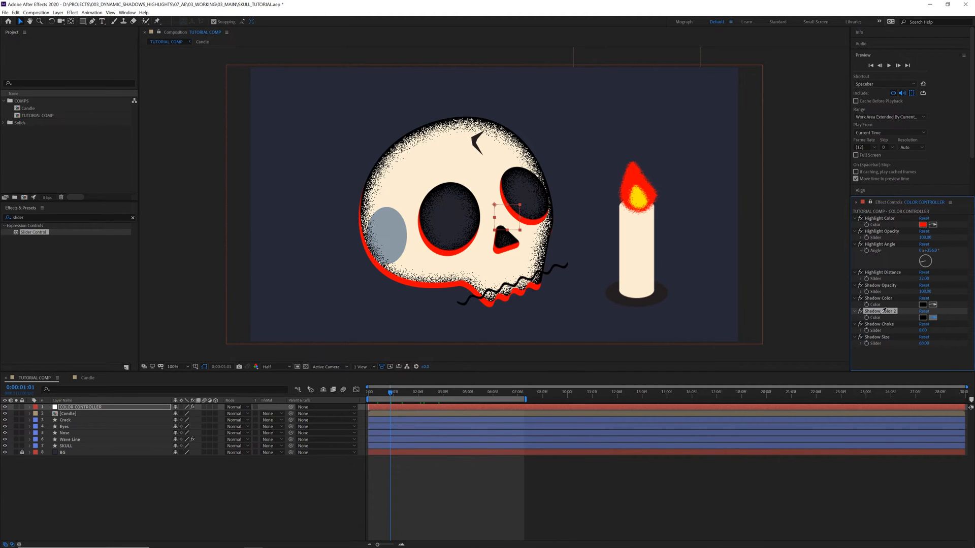
click(923, 316)
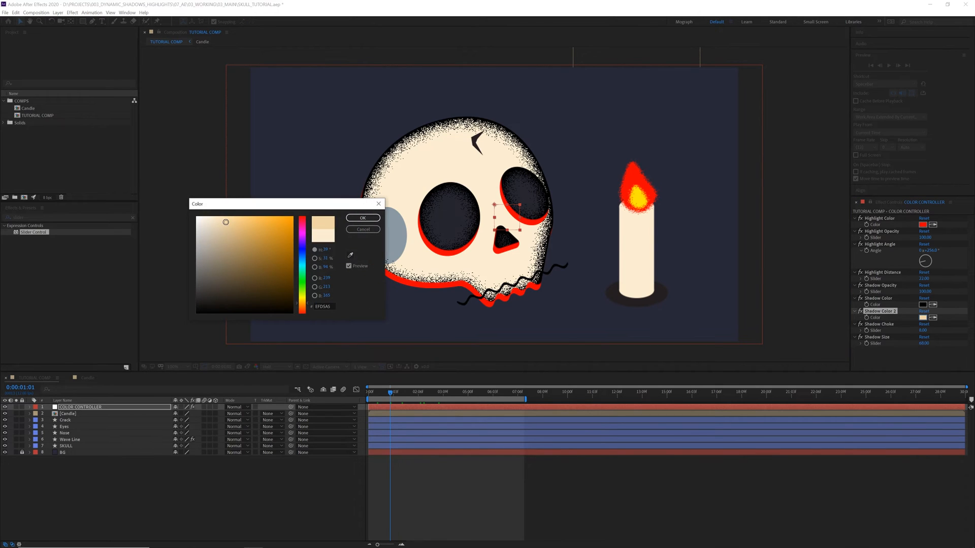
click(361, 217)
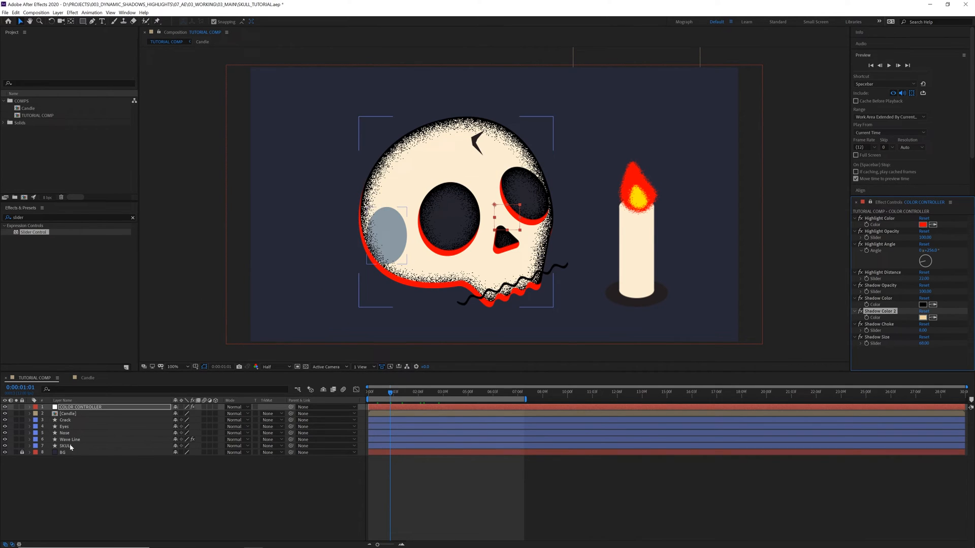
Step: Edit the SKULL inner glow colour expression to reference Shadow Color 2 and check the result
click(66, 446)
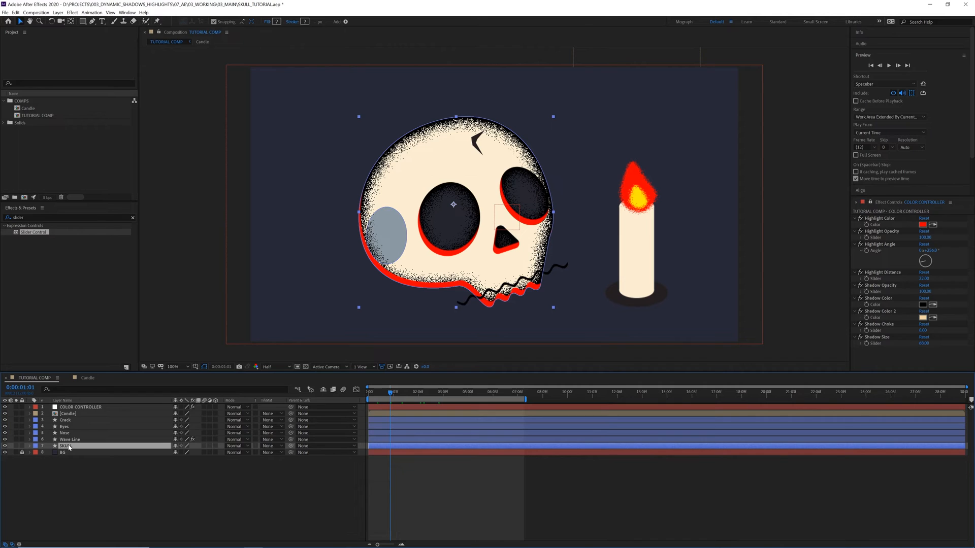
click(21, 445)
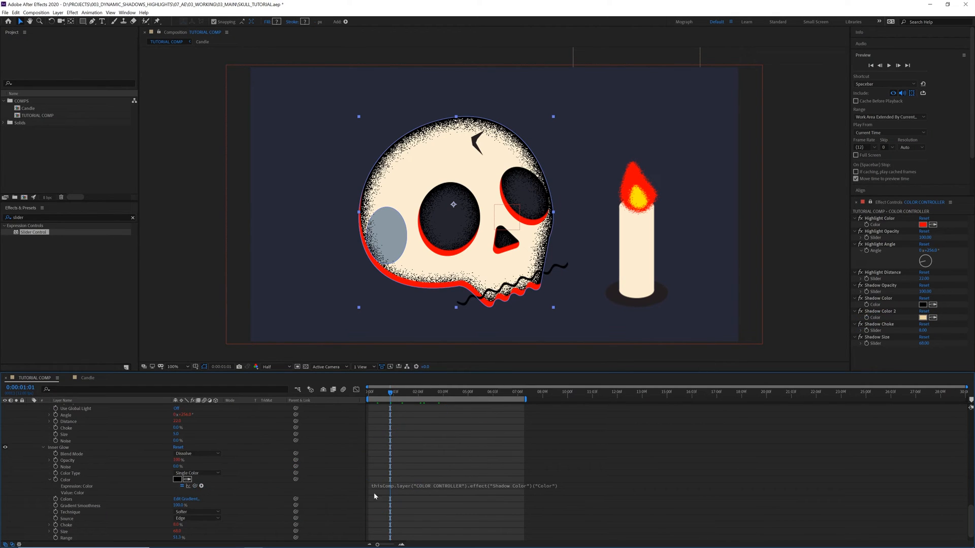
click(472, 485)
text( 2)
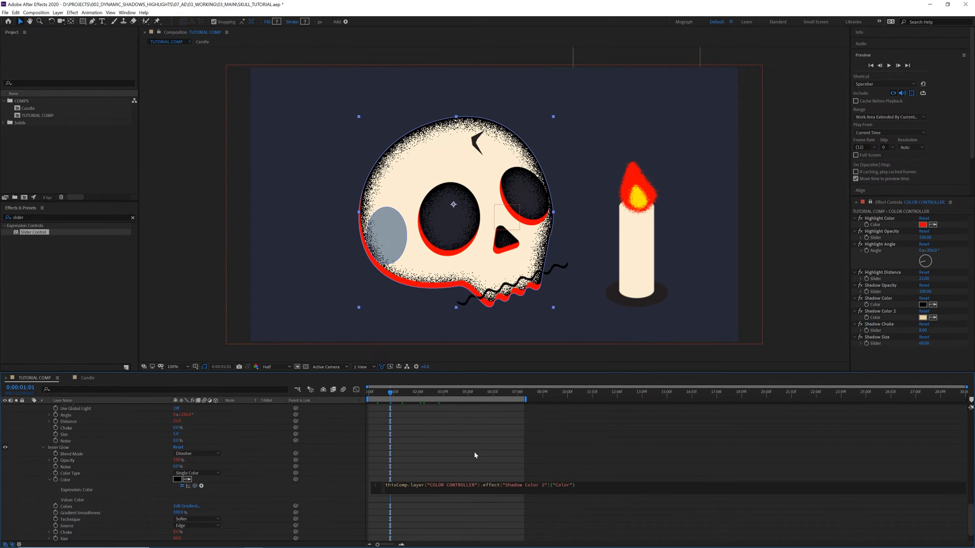
click(402, 392)
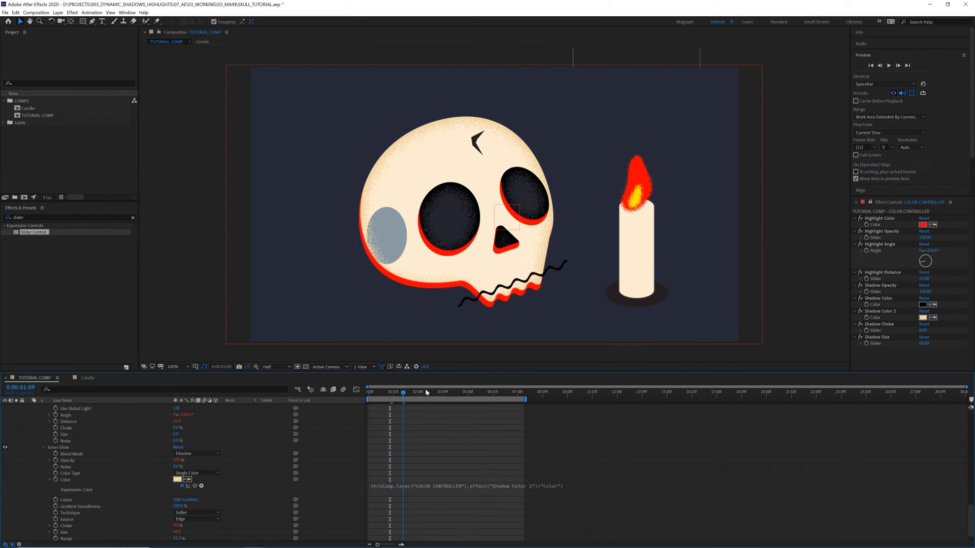
click(409, 392)
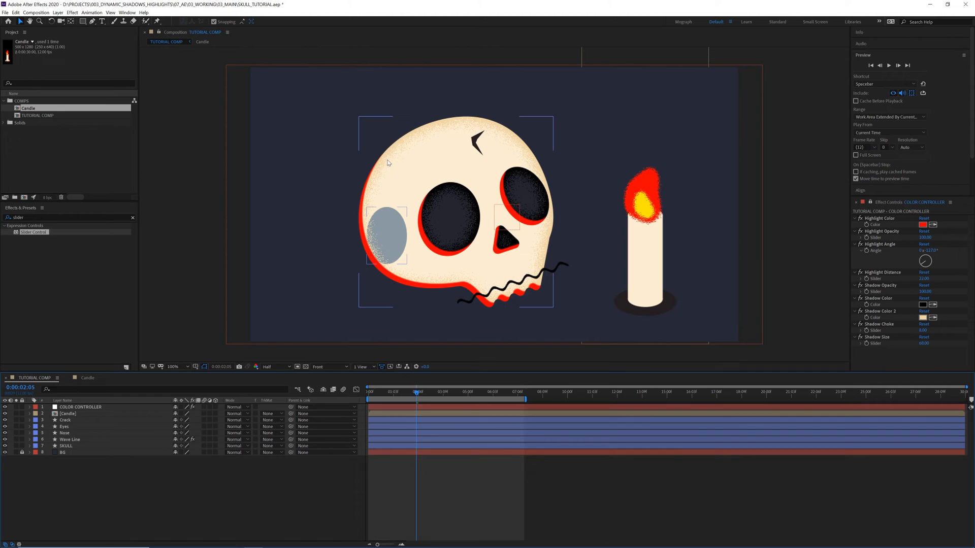
mouse_move(550, 173)
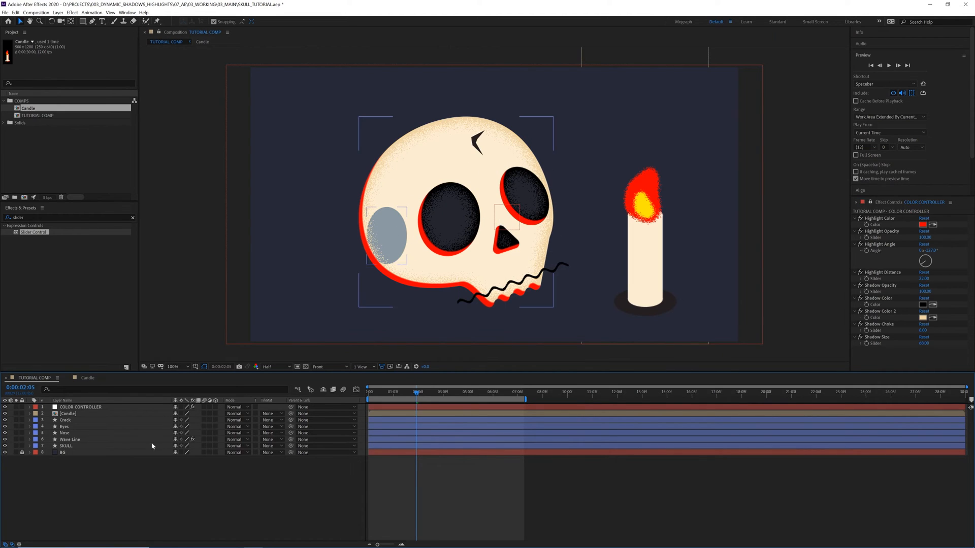
Step: Append -180 to the SKULL angle expression so it is offset from Highlight Angle
click(65, 446)
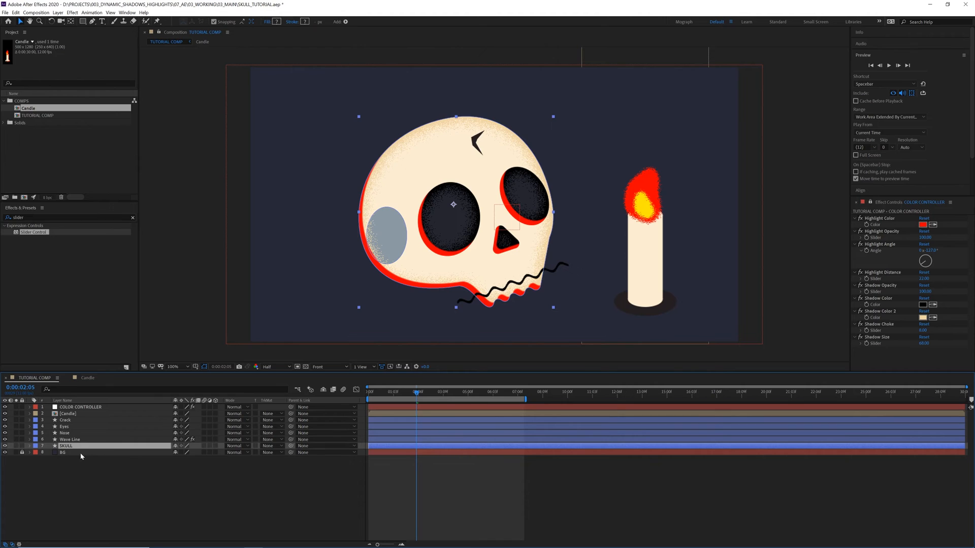
click(27, 446)
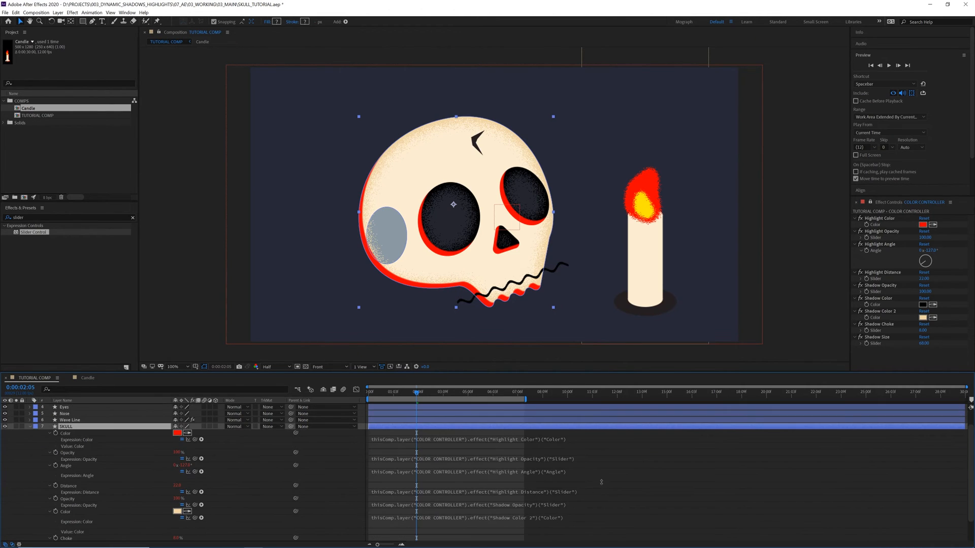
mouse_move(577, 475)
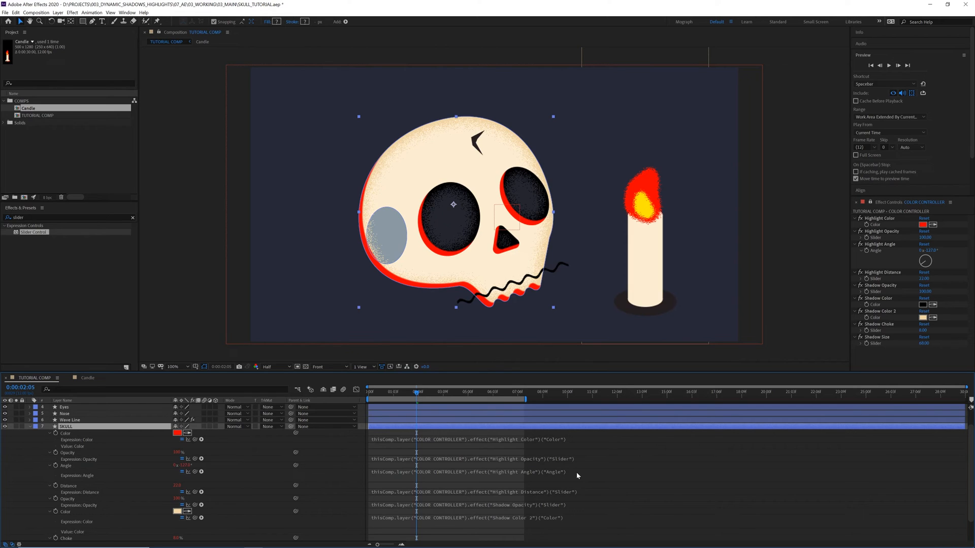
click(472, 472)
text(+180)
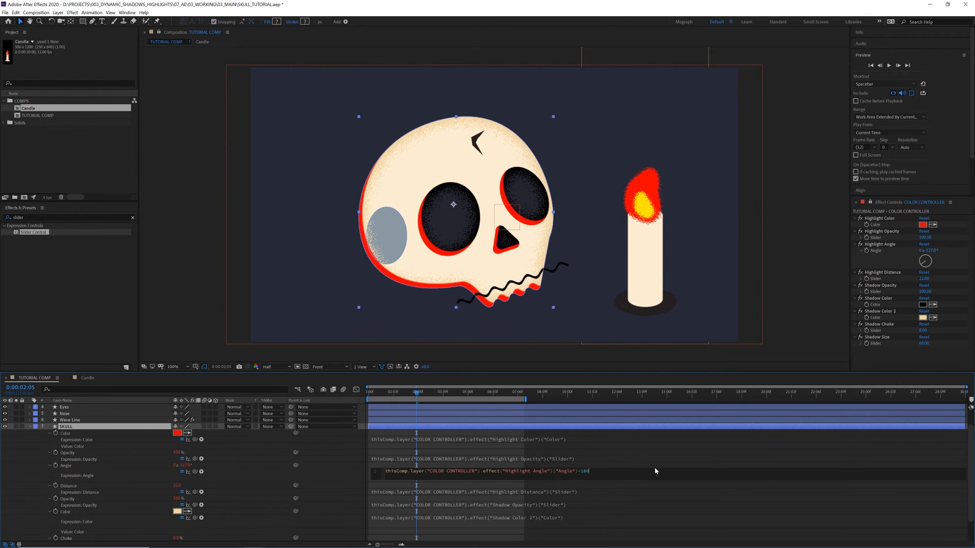
click(66, 427)
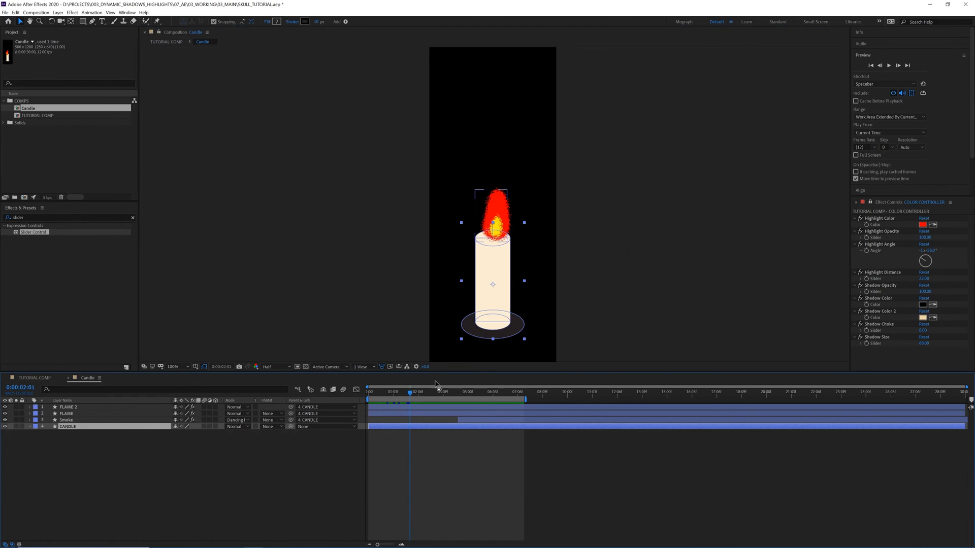
Step: Reveal the CANDLE layer styles and prefix each expression with comp("TUTORIAL COMP")
click(28, 426)
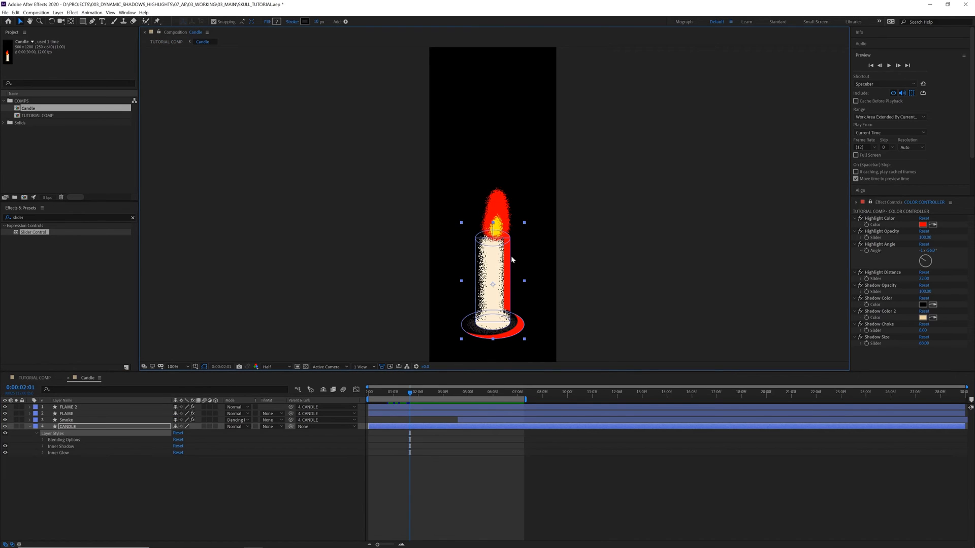
mouse_move(528, 311)
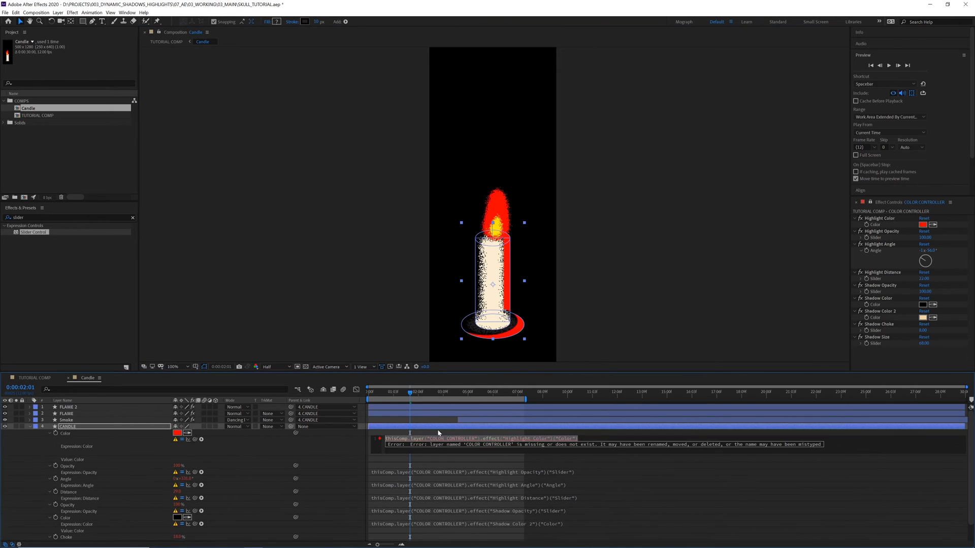
mouse_move(346, 451)
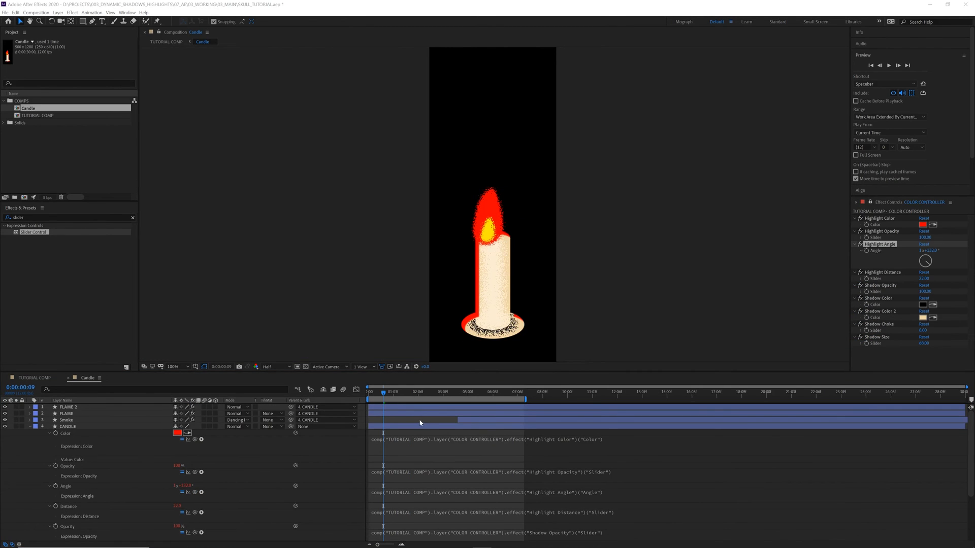
click(67, 427)
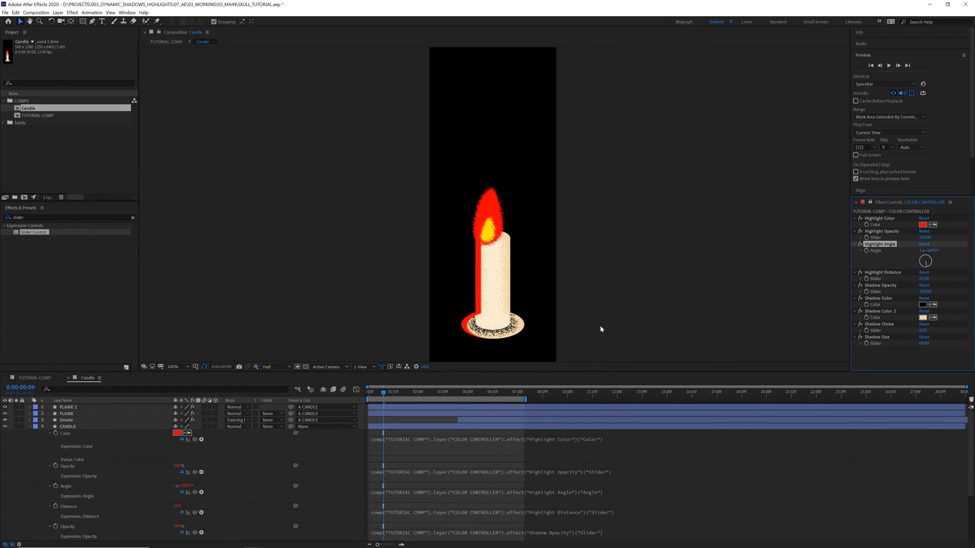
mouse_move(611, 319)
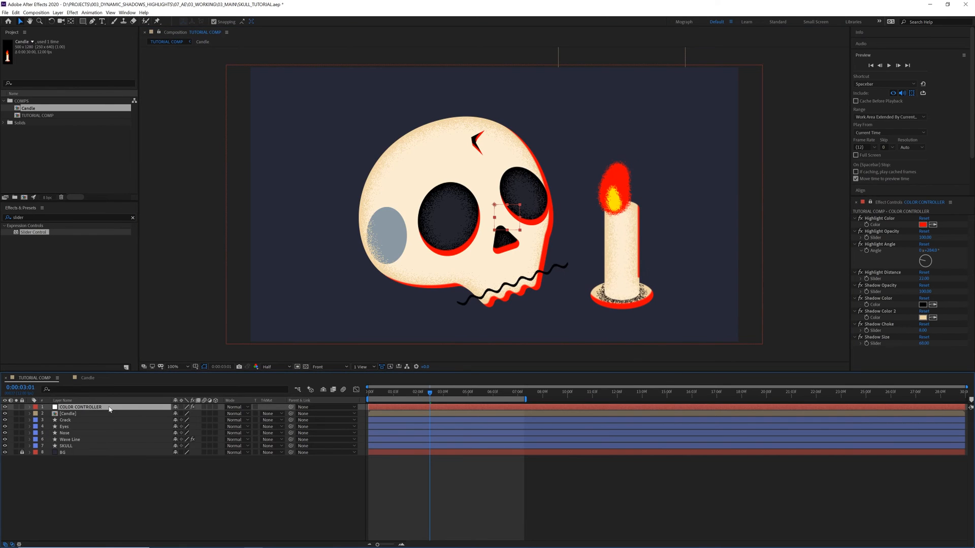
Step: Reveal the Candle layer's Position and the COLOR CONTROLLER's effects list
click(28, 421)
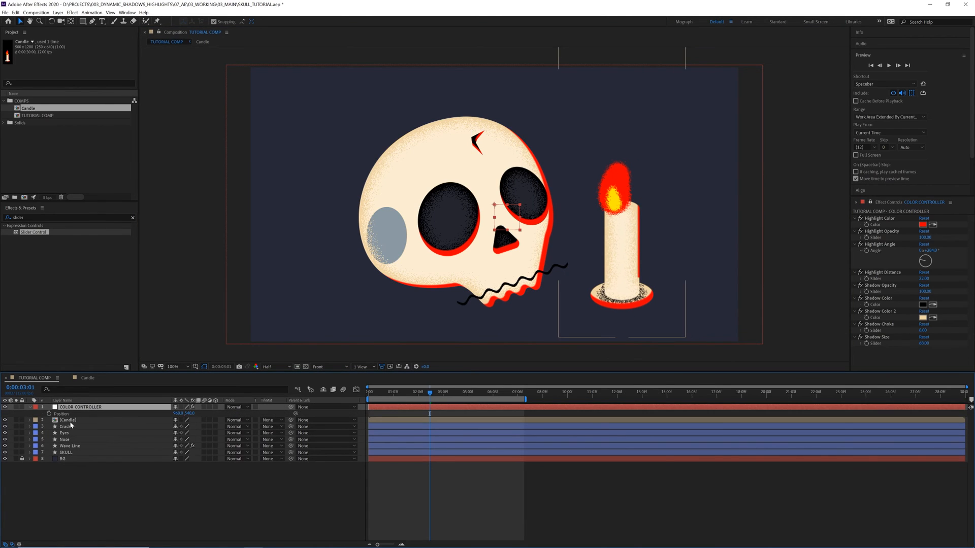
click(68, 420)
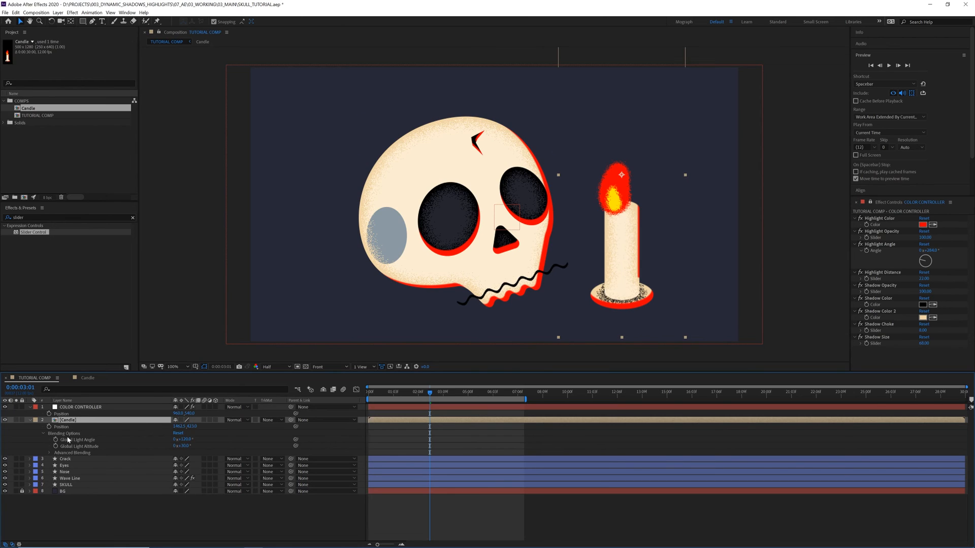
click(79, 406)
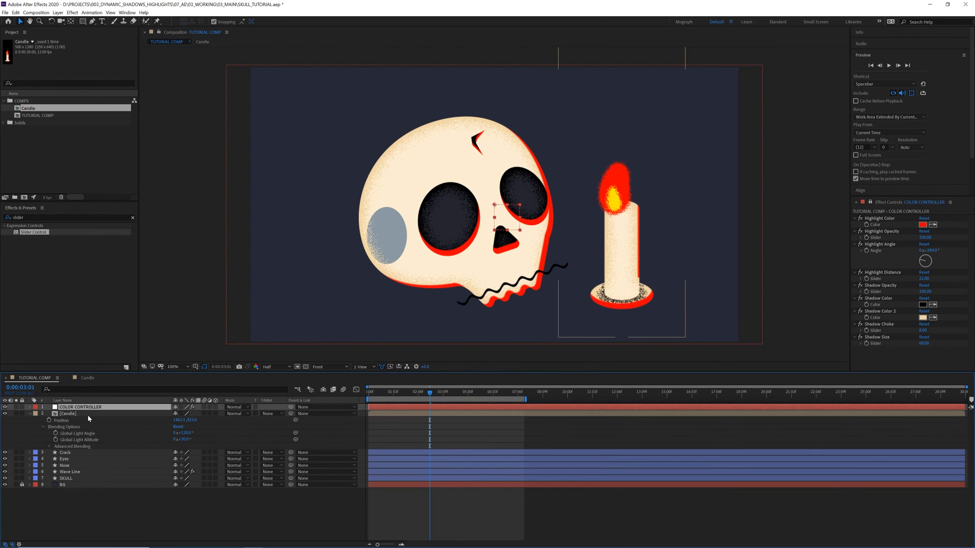
click(35, 406)
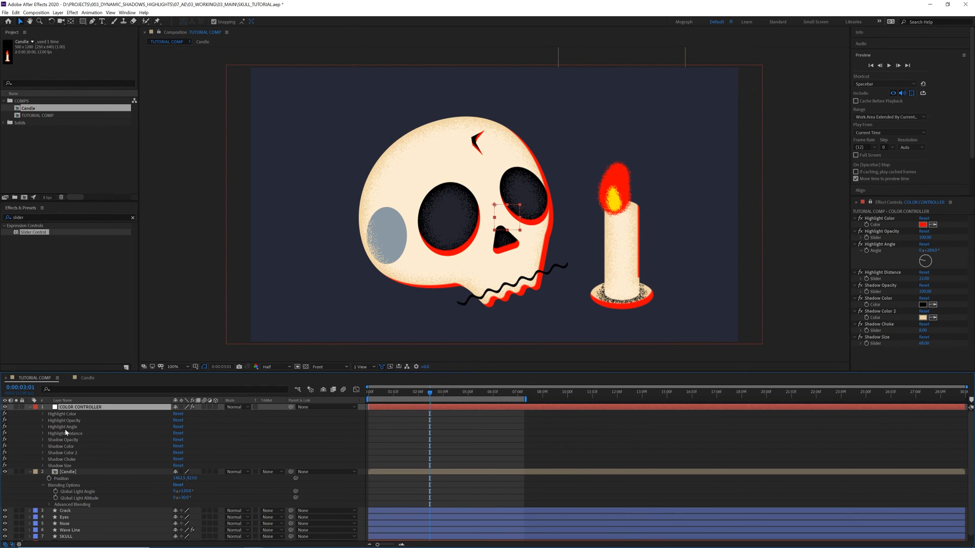
Step: Drive Highlight Angle with an expression of the candle's position[0] divided by 10
click(43, 428)
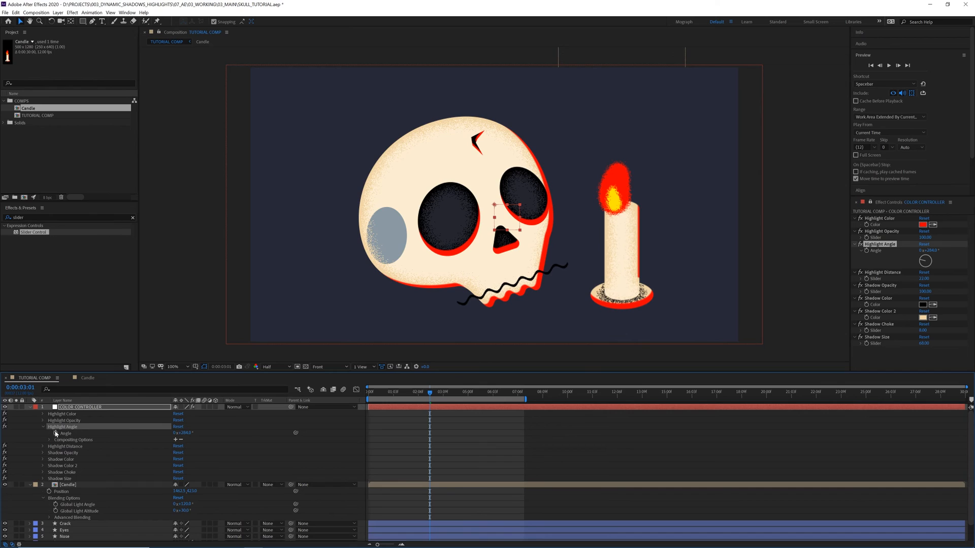
click(190, 433)
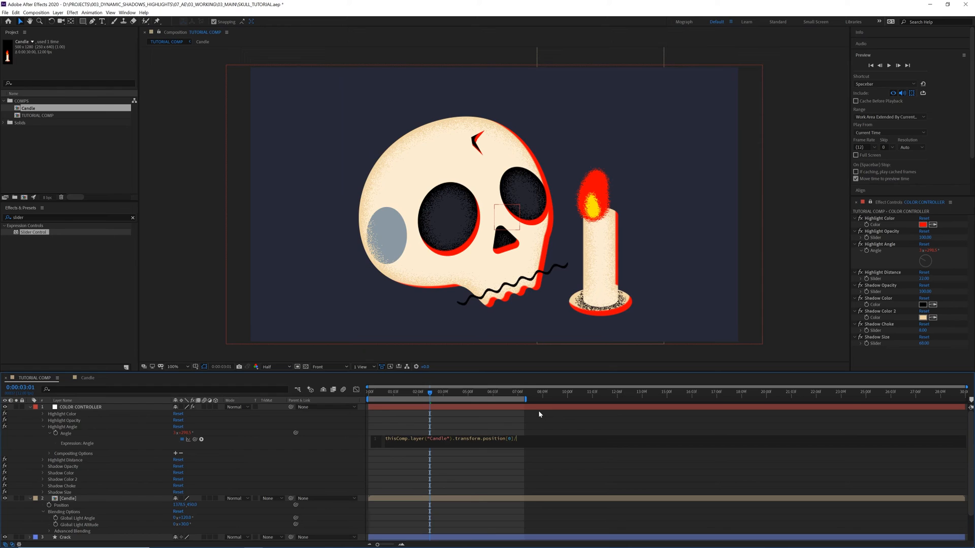
text(/10)
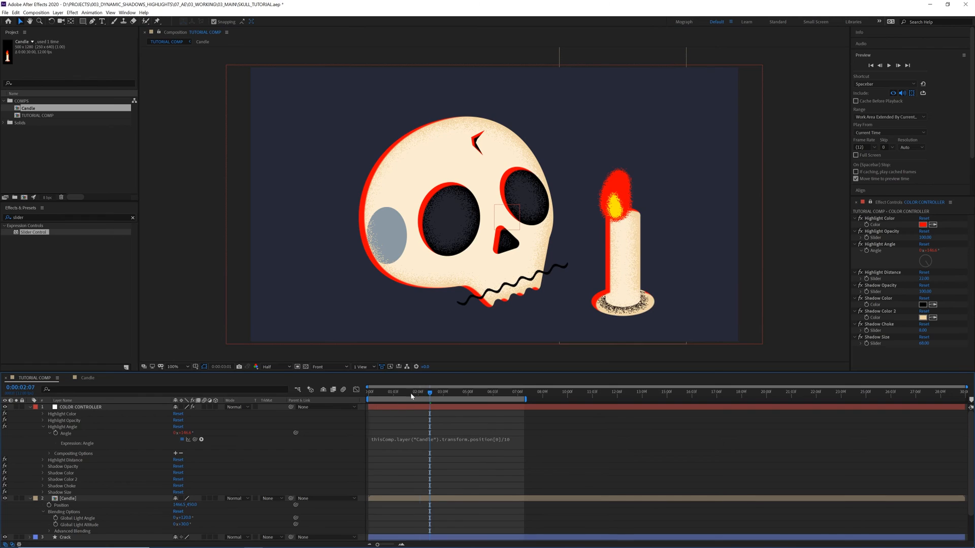
Step: Keyframe the candle at frame 0 right of the skull and about 6 s in left of it
click(369, 390)
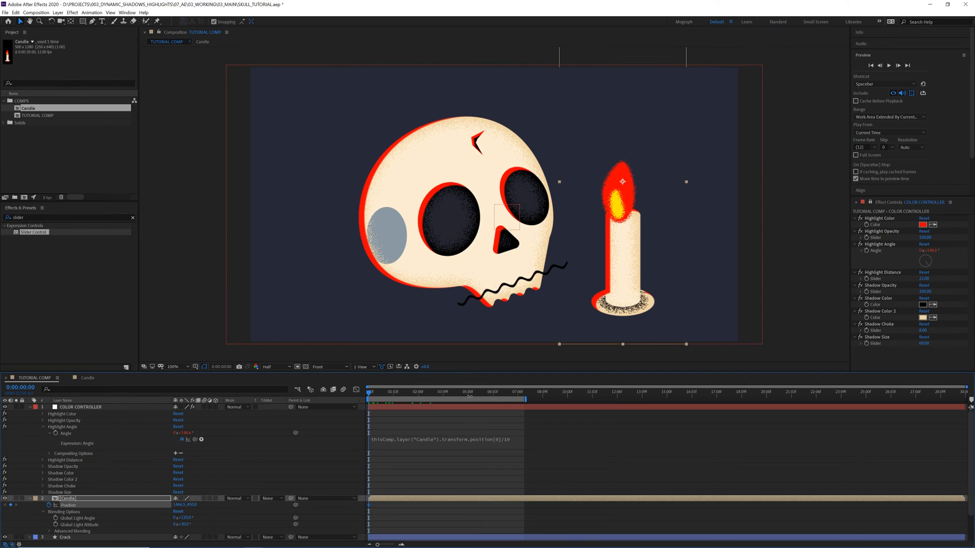
click(498, 392)
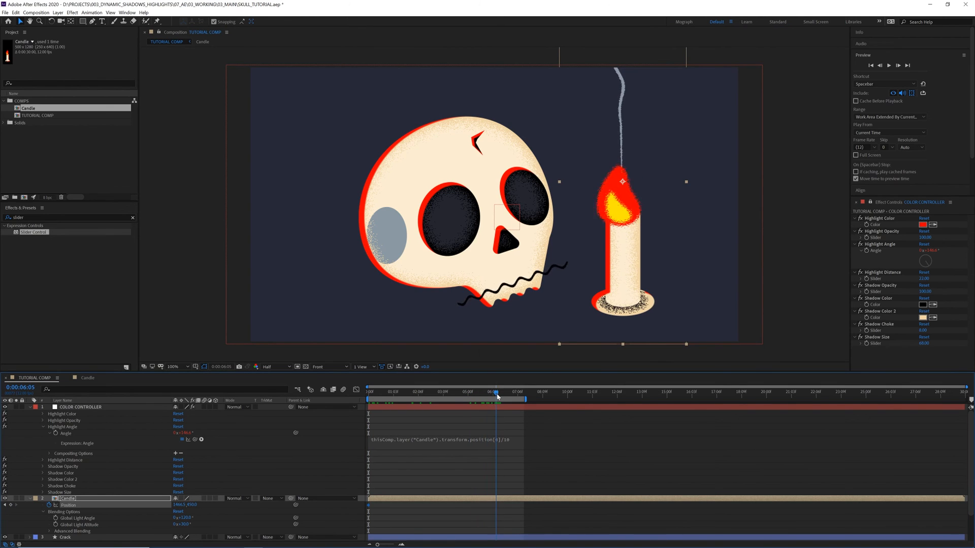
click(487, 393)
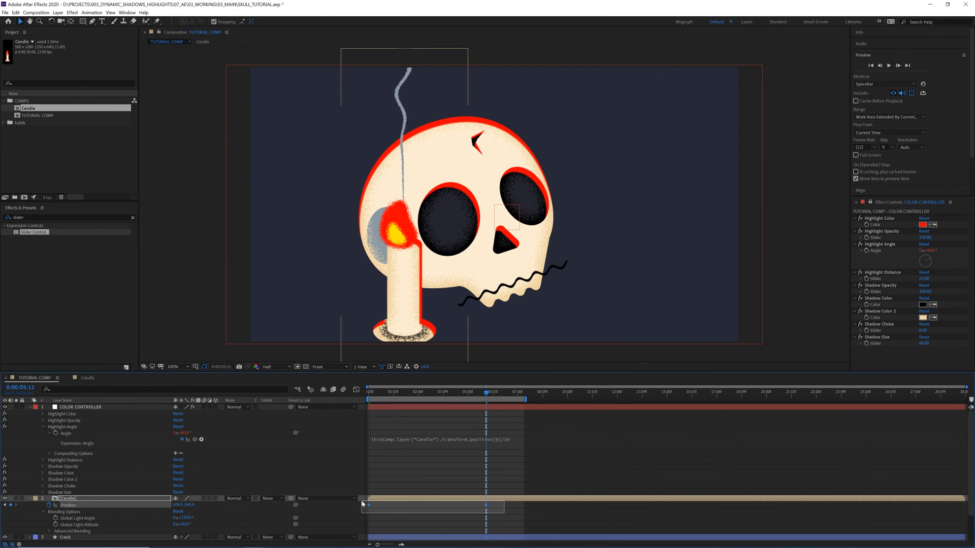
click(486, 392)
text(wiggle(5)
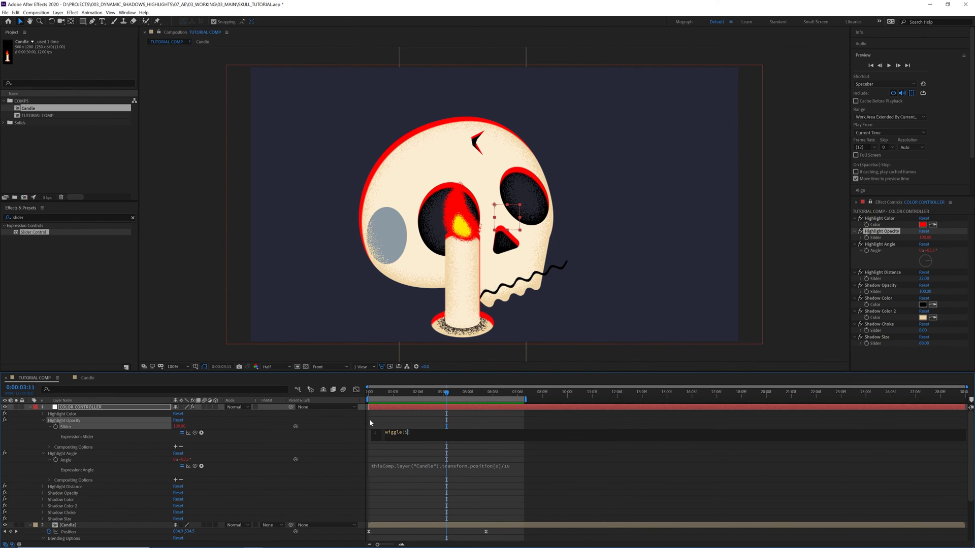
Step: Finish the Highlight Opacity wiggle(5,50) expression and commit it
text(,)
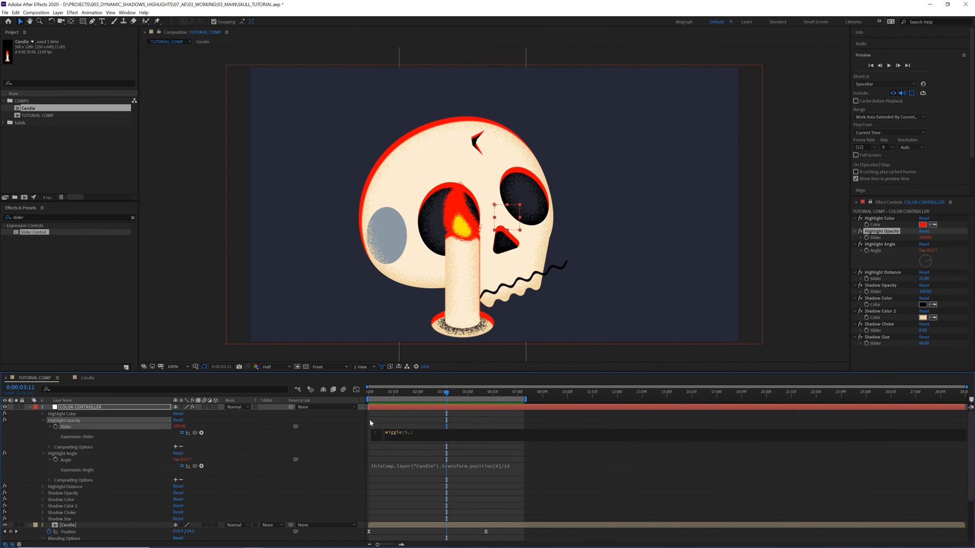
text(50)
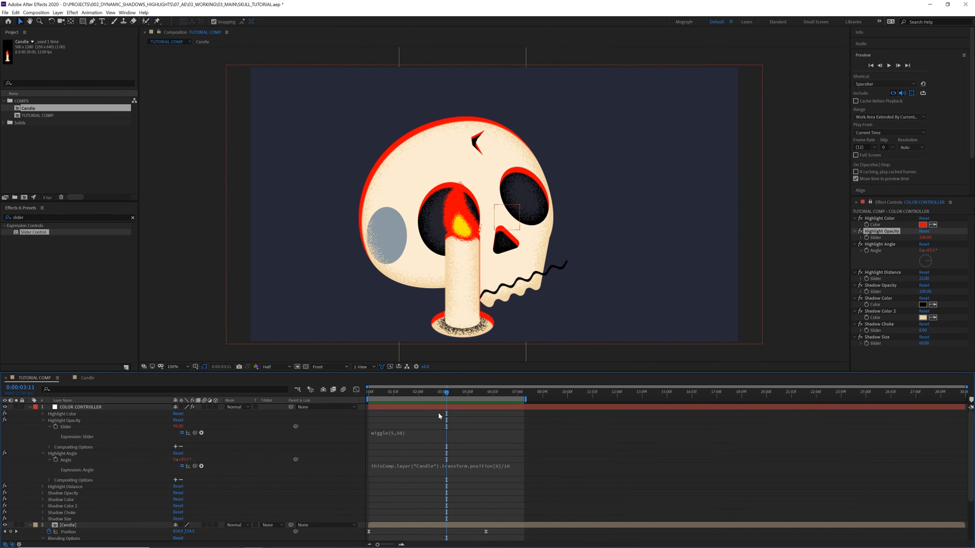
click(368, 392)
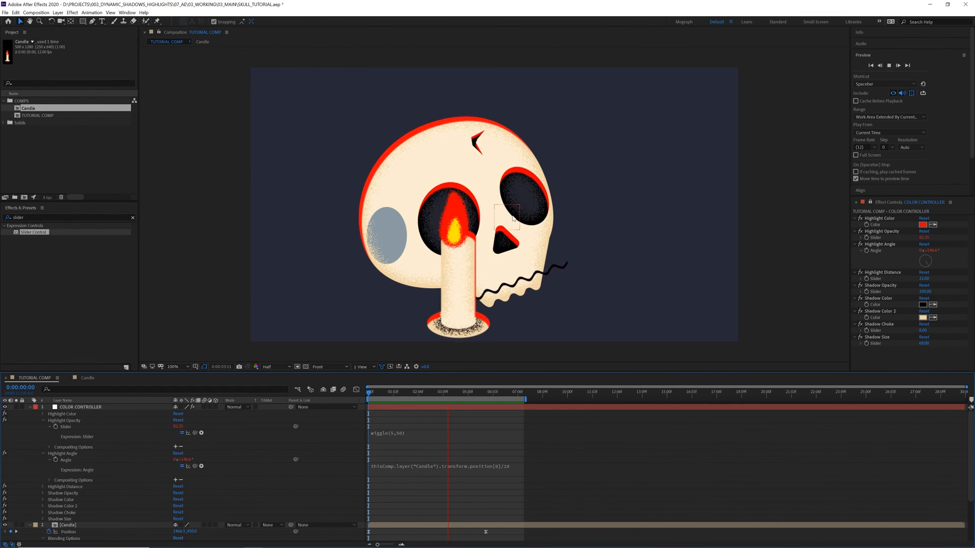
Step: Preview the flickering candle animation, then move on to the WARPSPEED project
click(481, 393)
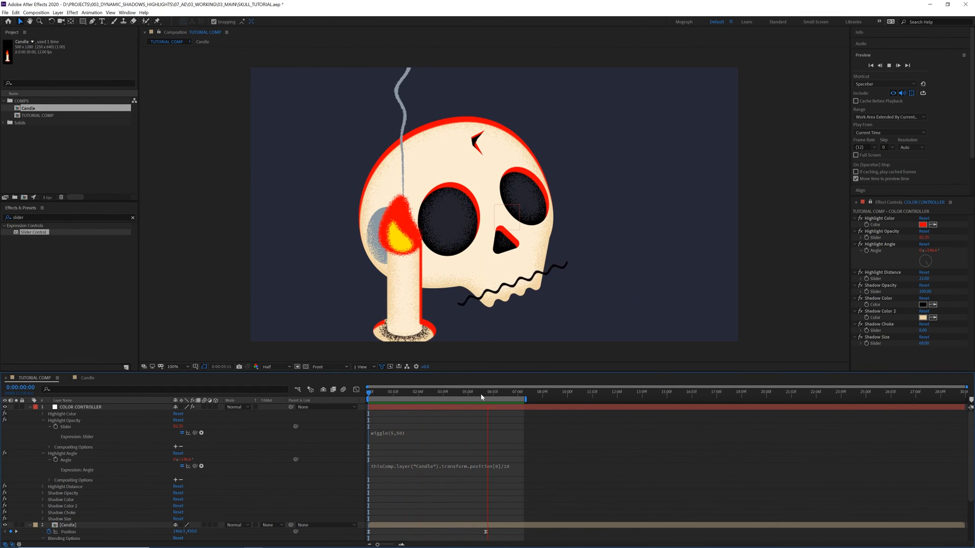
click(492, 392)
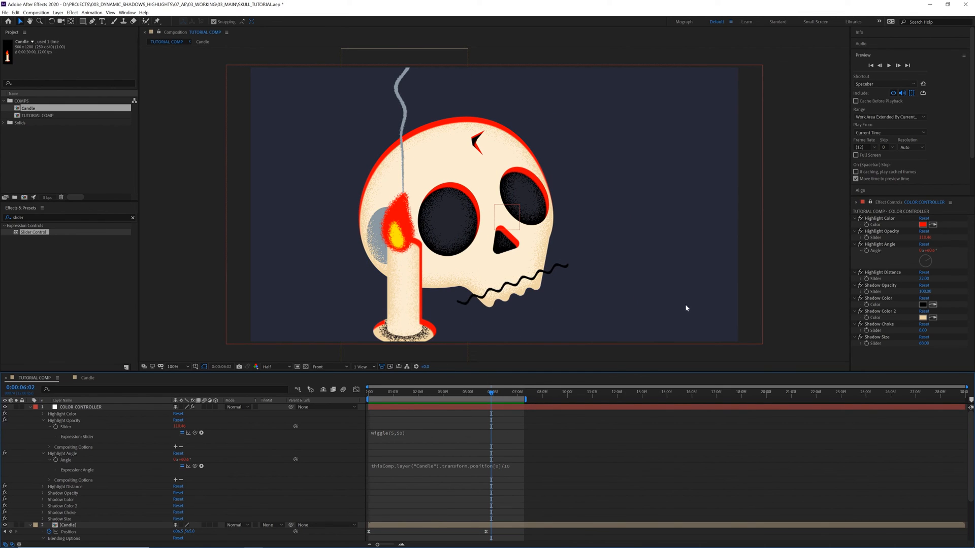
click(486, 392)
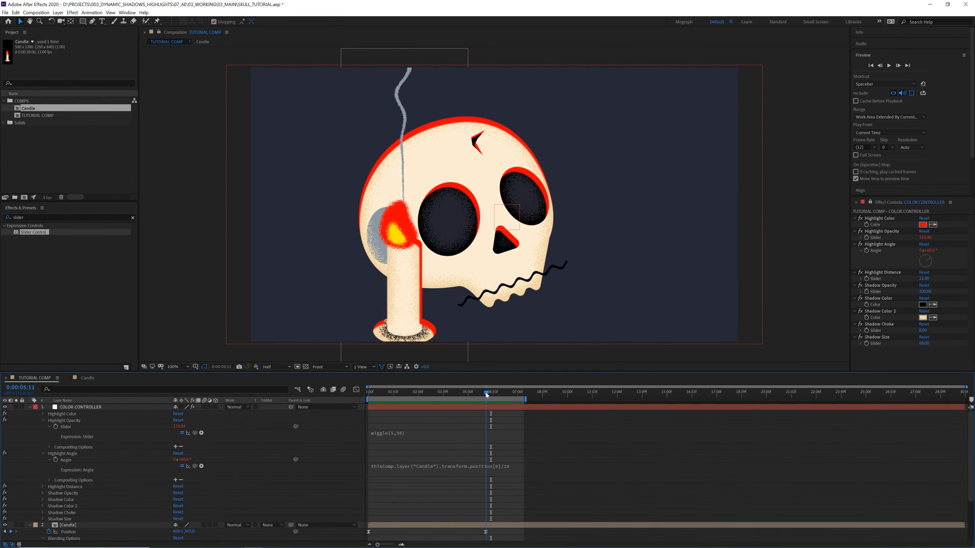
click(883, 231)
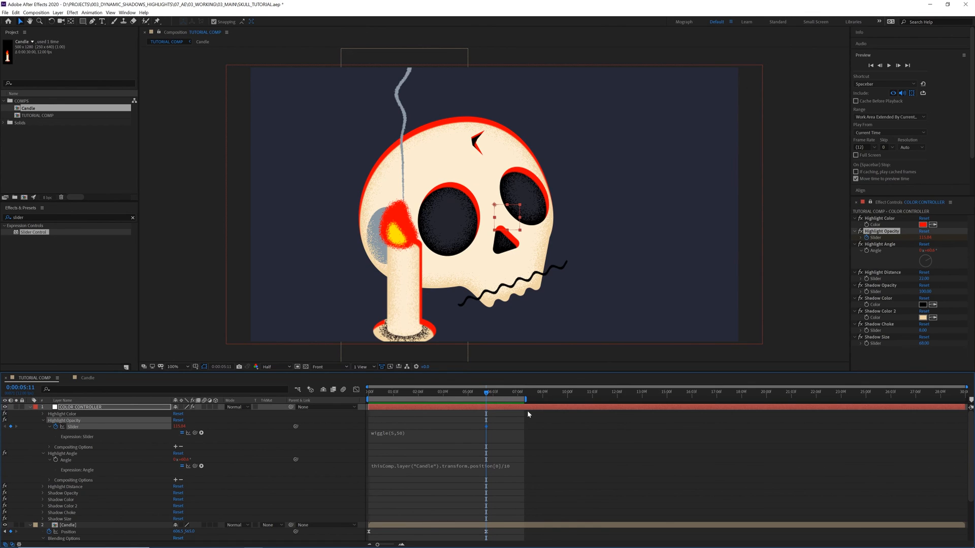
click(516, 392)
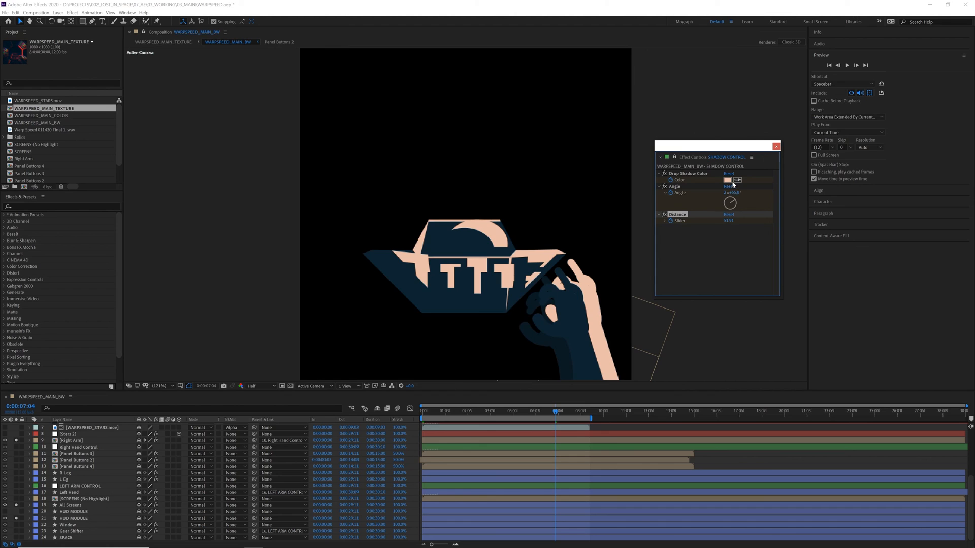
Step: Set the SHADOW CONTROL Drop Shadow Color to orange via the colour picker
click(727, 180)
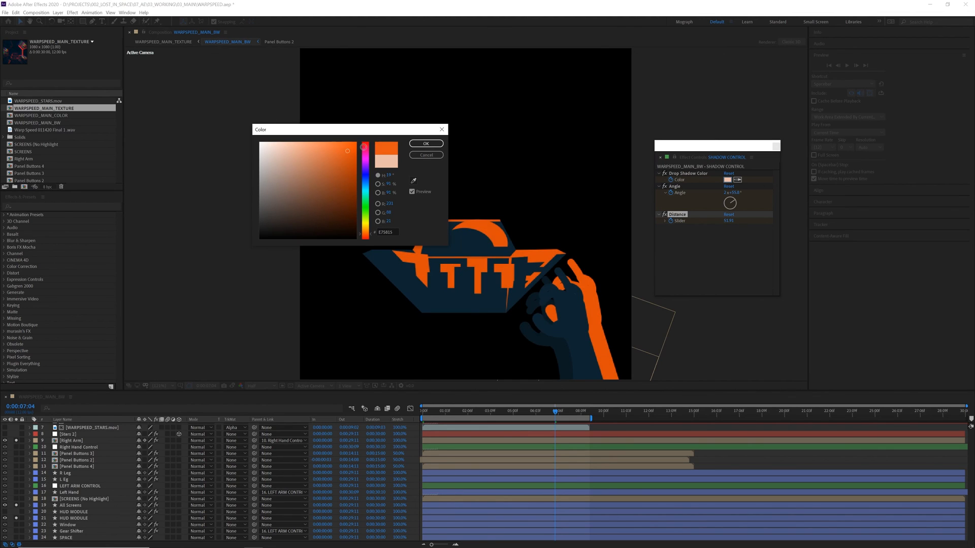
click(426, 143)
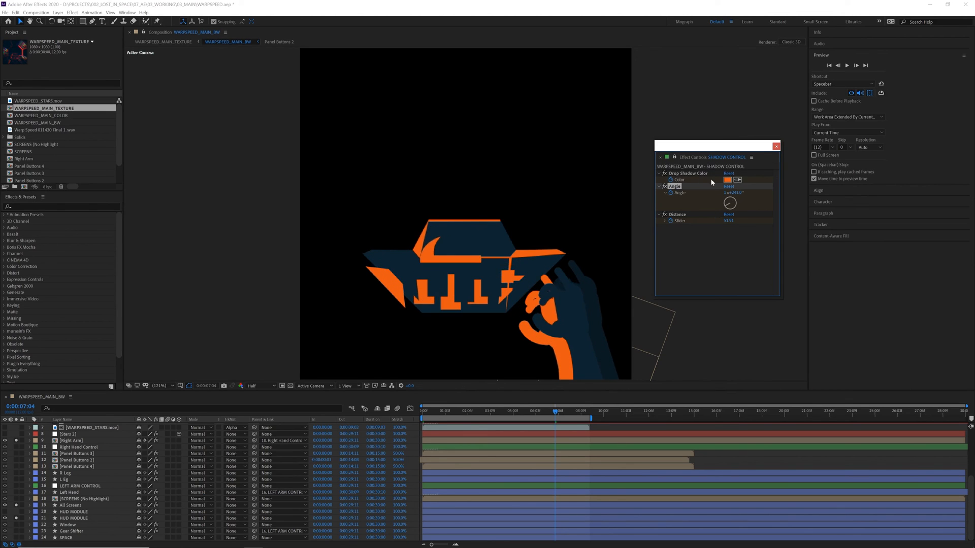
click(556, 302)
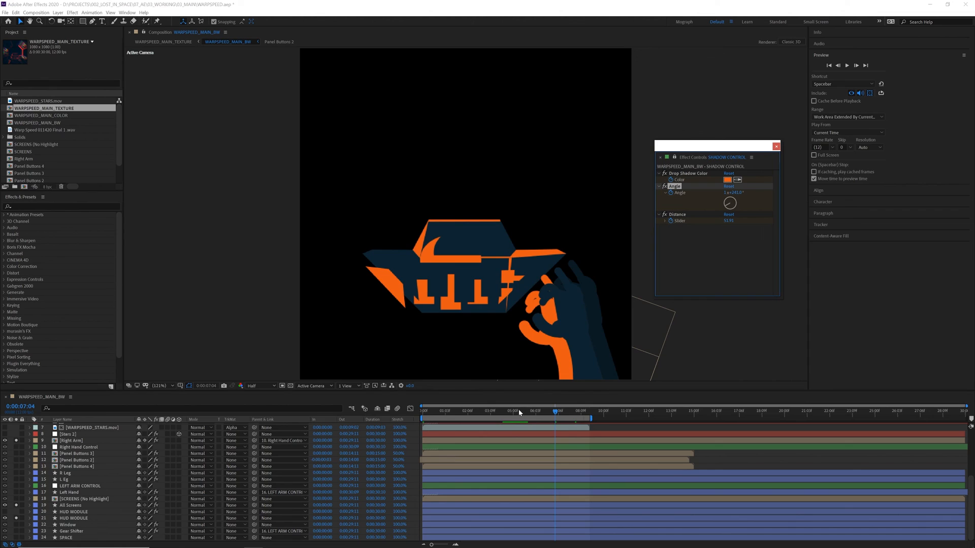
mouse_move(510, 400)
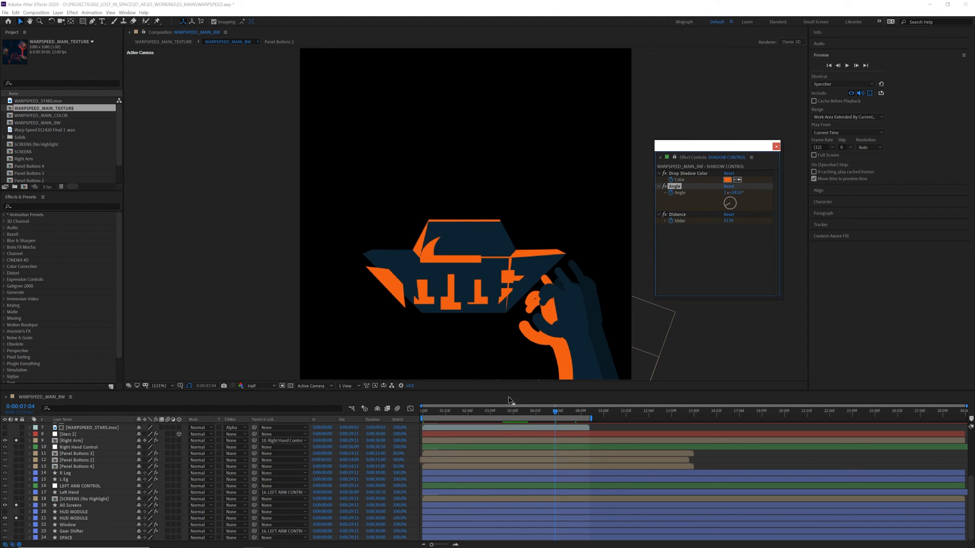